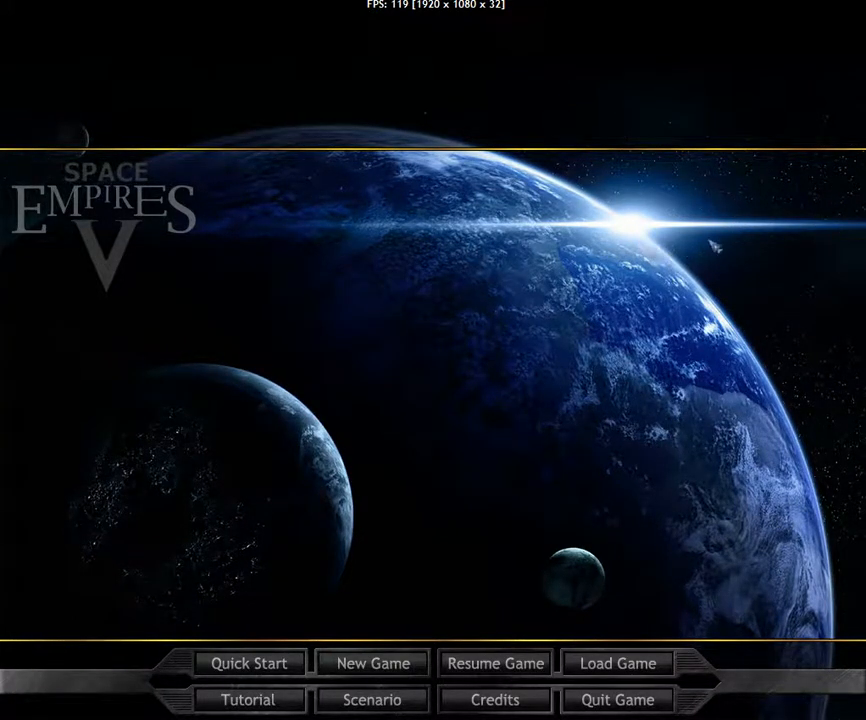
mouse_move(528, 384)
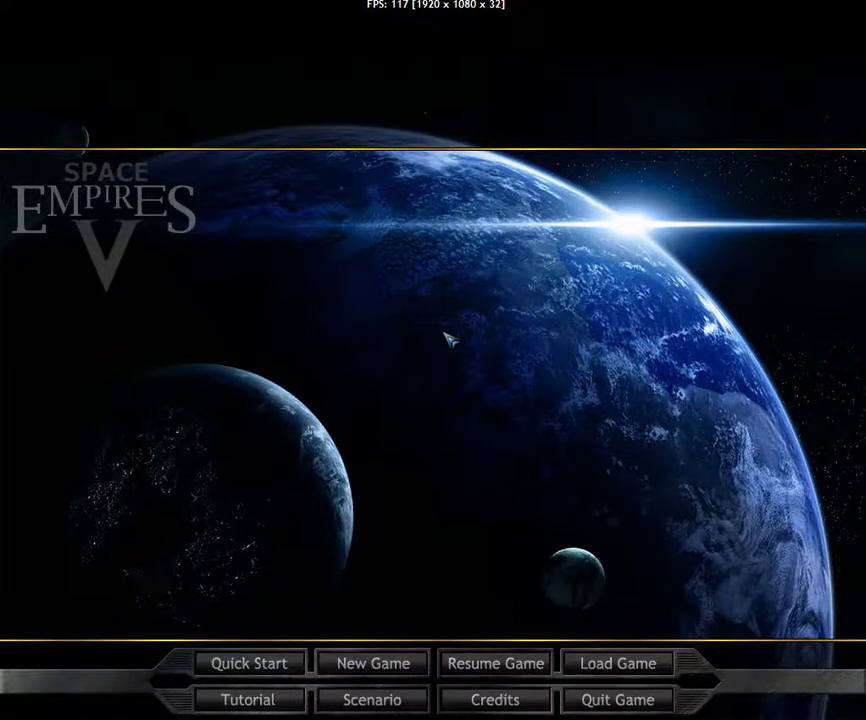
mouse_move(372, 663)
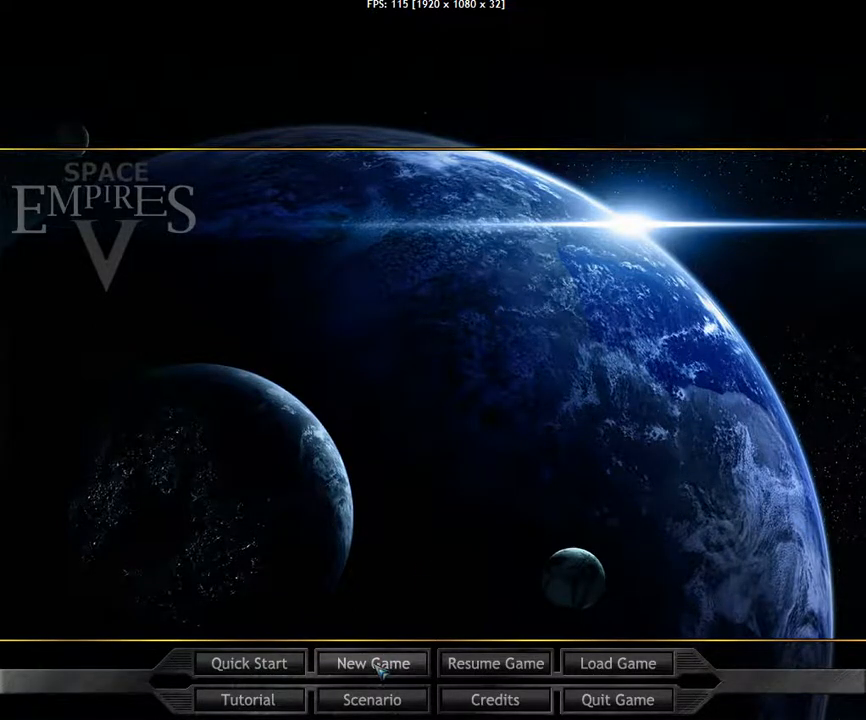
Start a new game and choose the Stellar Warfare Beta 9a game type.
click(371, 662)
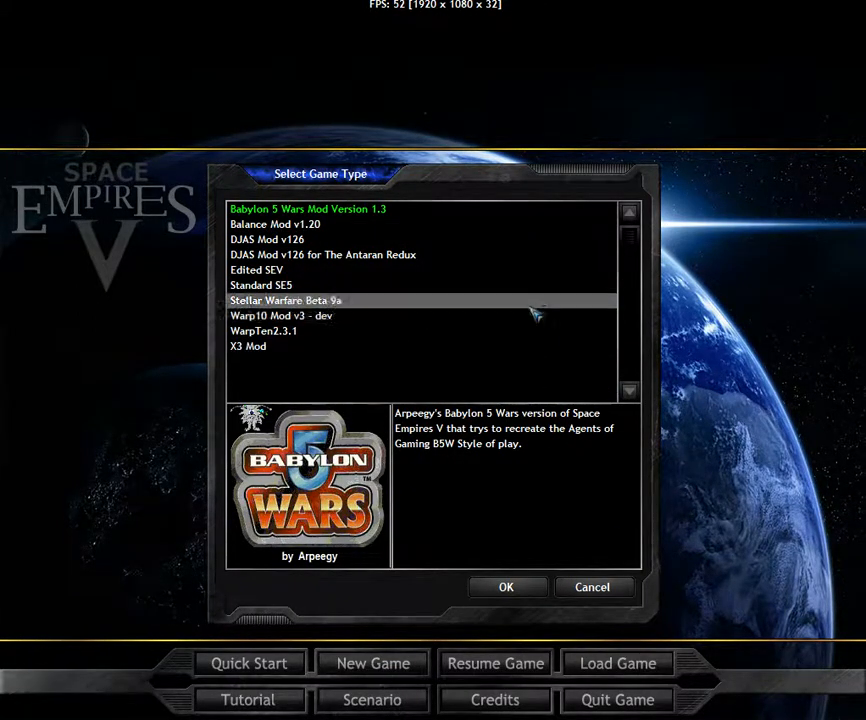
click(285, 300)
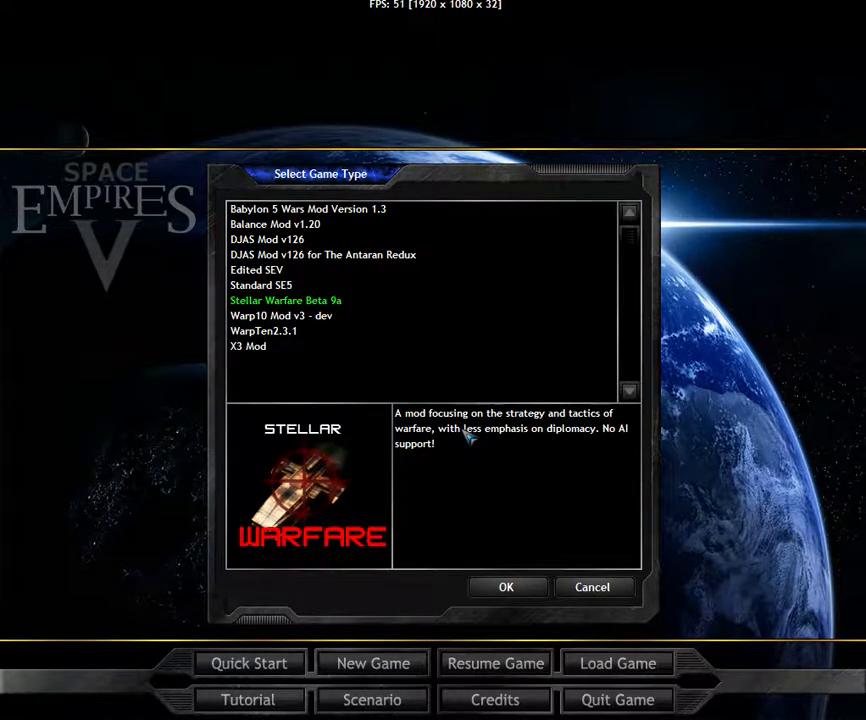
mouse_move(410, 600)
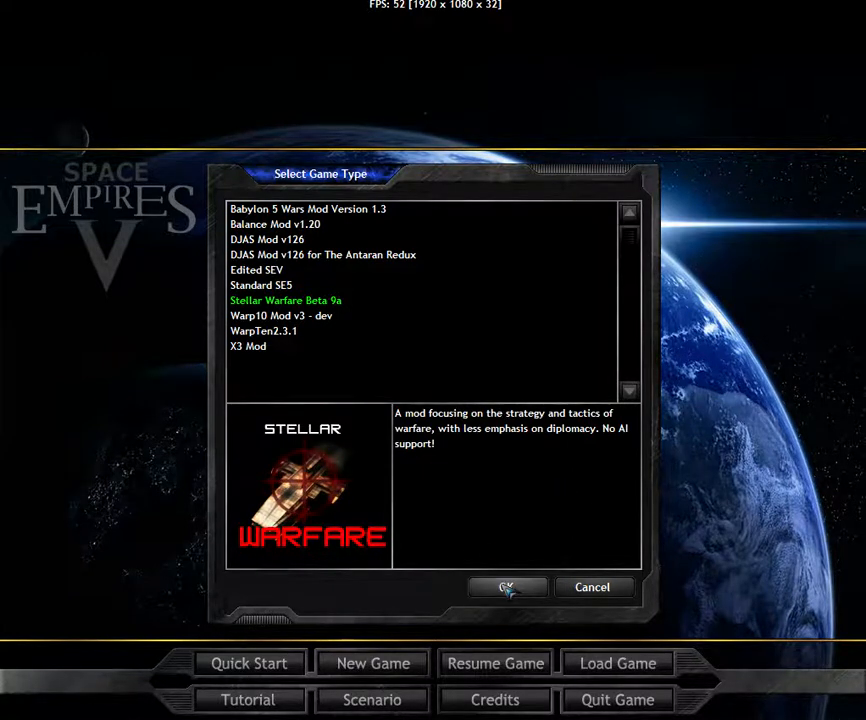
click(505, 586)
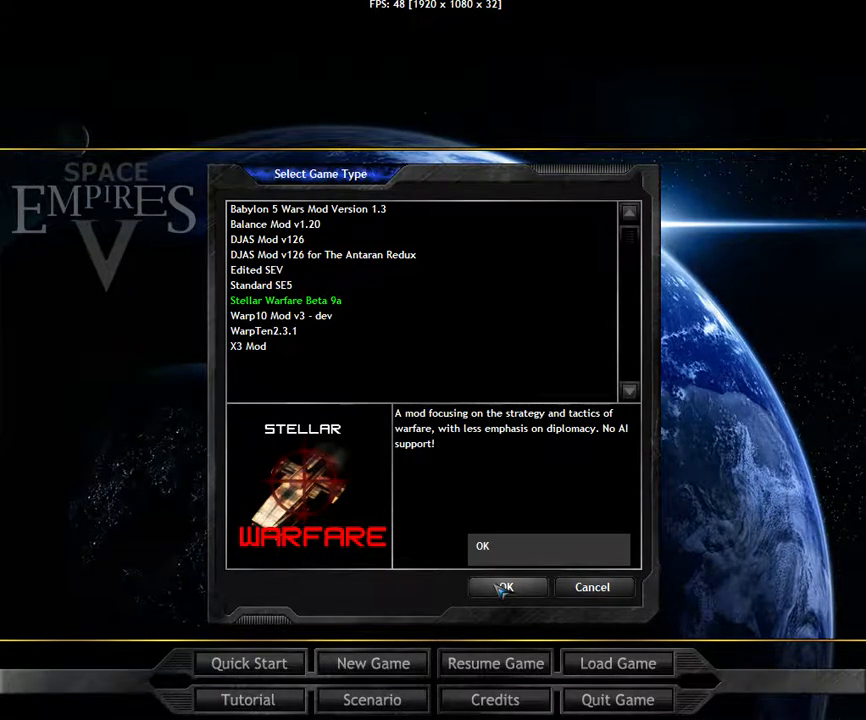
Confirm Stellar Warfare Beta 9a to reach the Game Setup map page.
click(507, 587)
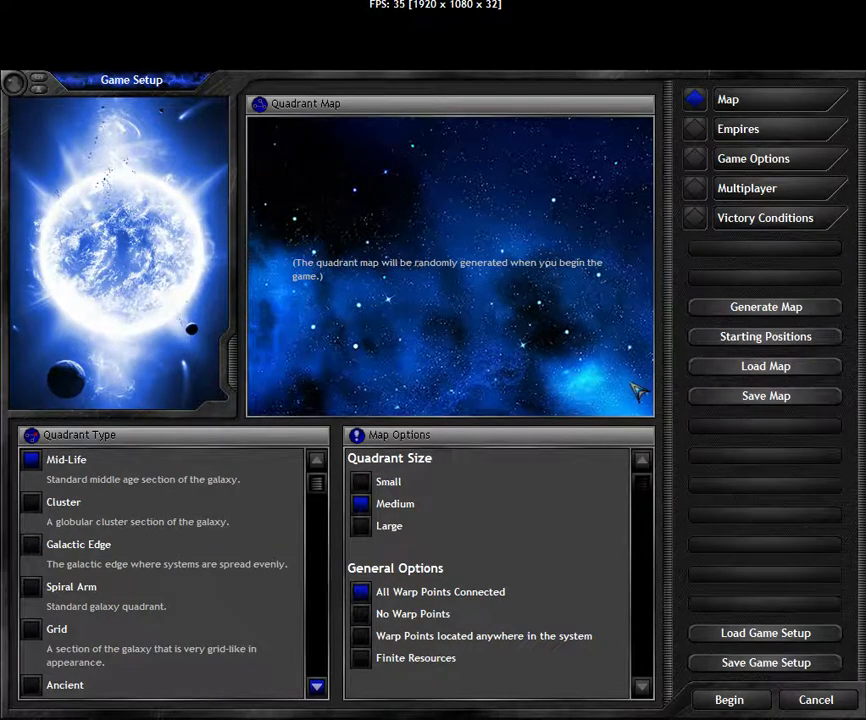
mouse_move(737, 475)
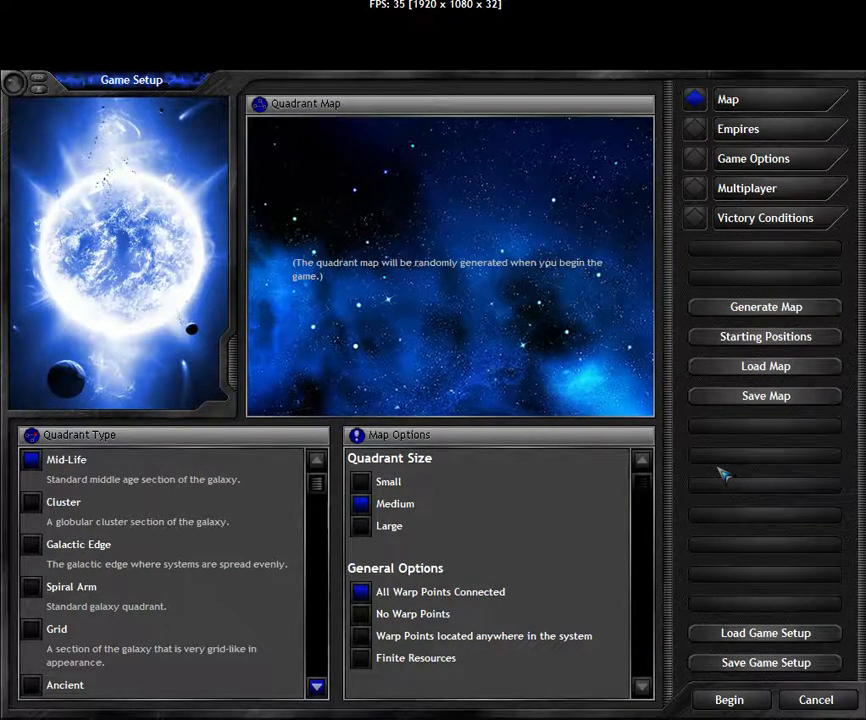
mouse_move(730, 482)
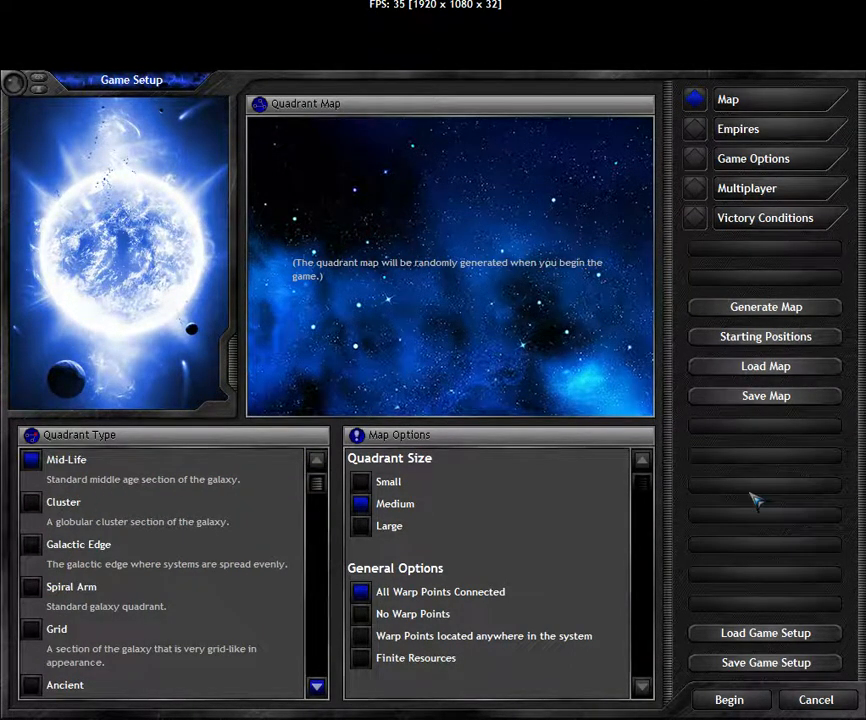
Load the saved game setup file iceworst.gsu.
click(765, 632)
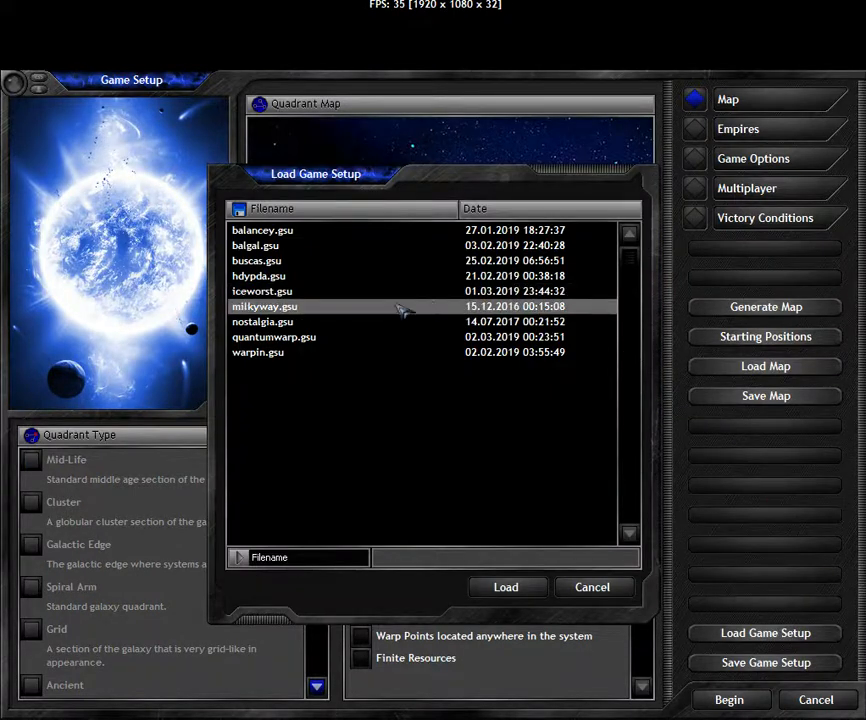
click(262, 291)
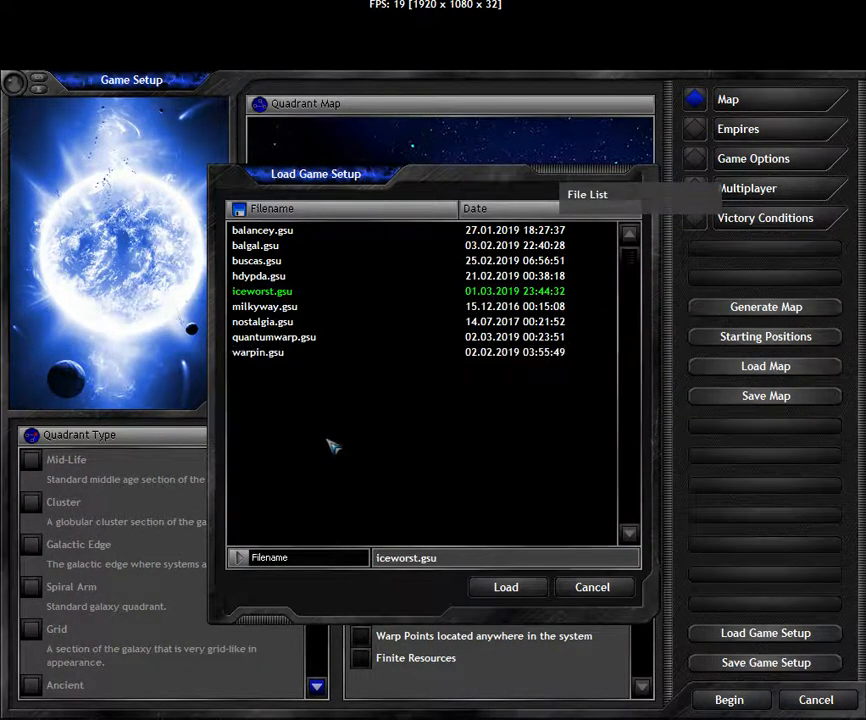
mouse_move(370, 565)
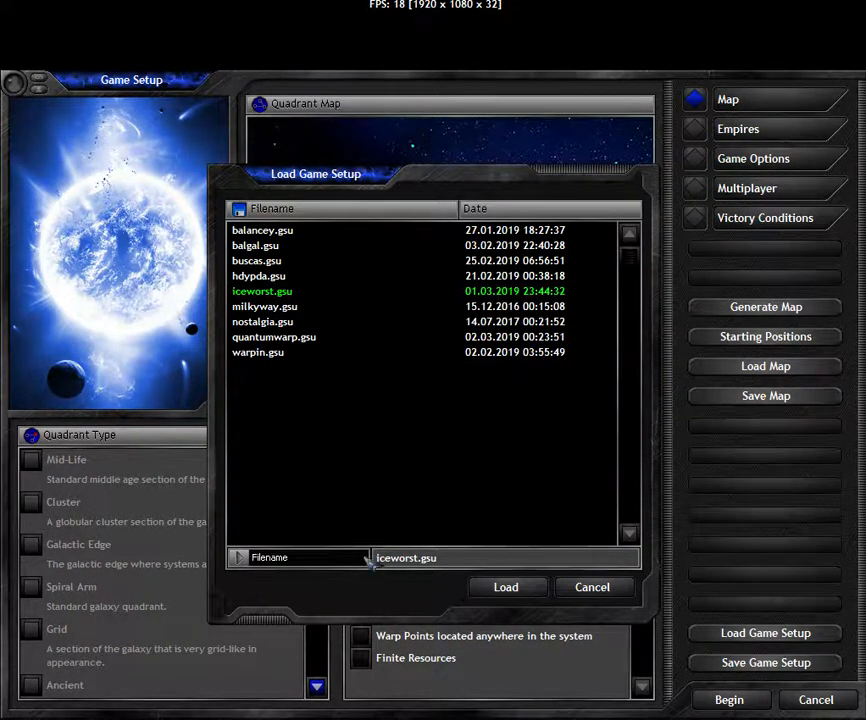
click(507, 587)
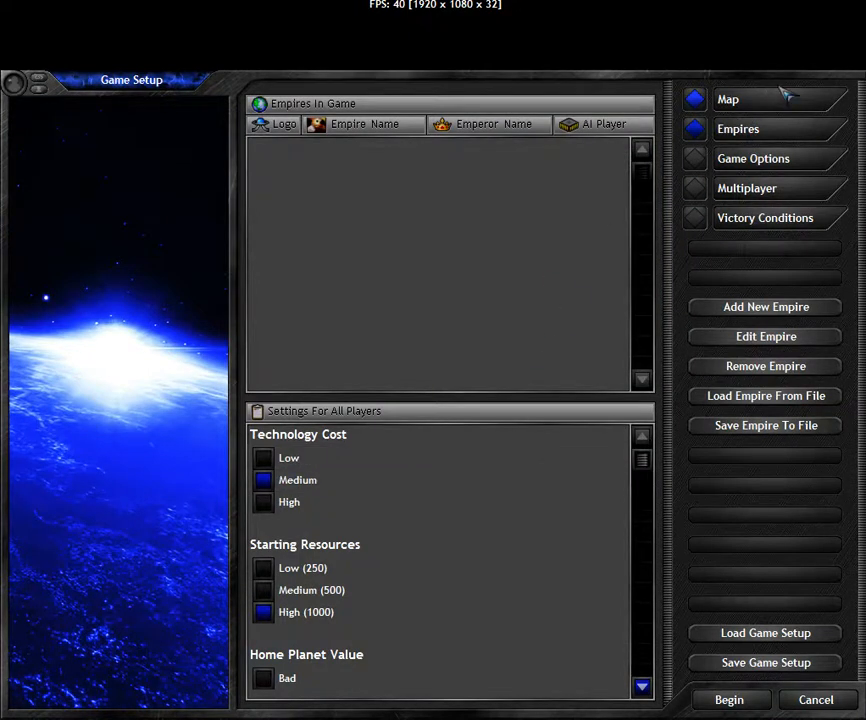
Show the Empires page and check the Medium computer player setting.
click(728, 98)
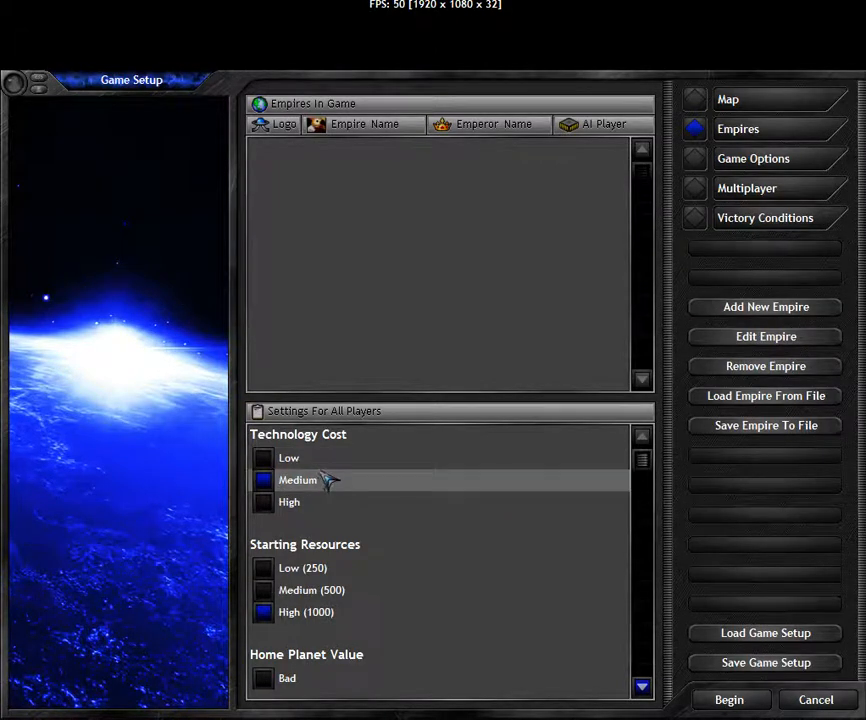
scroll(down, 3)
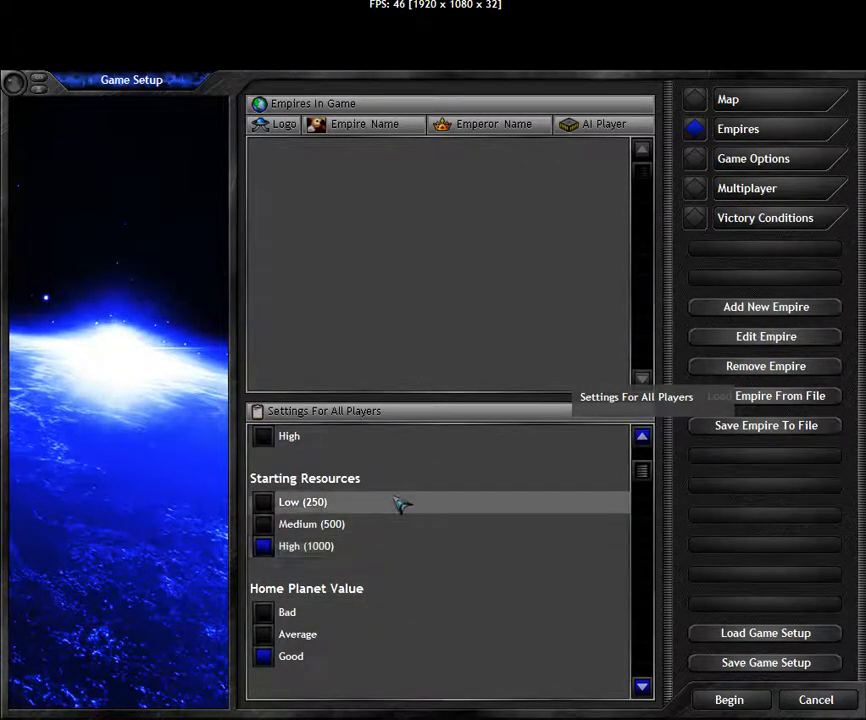
mouse_move(340, 514)
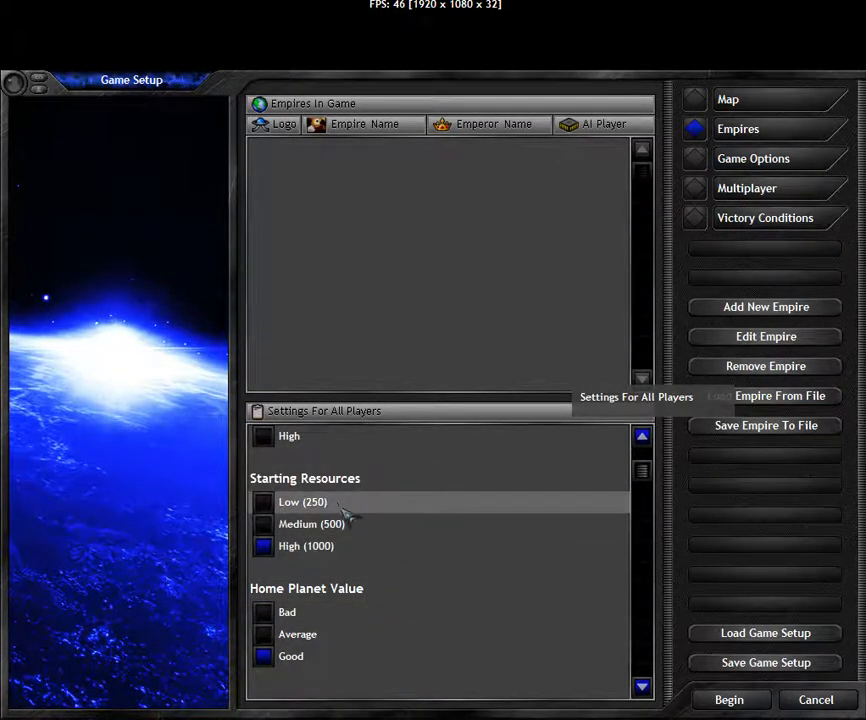
click(305, 546)
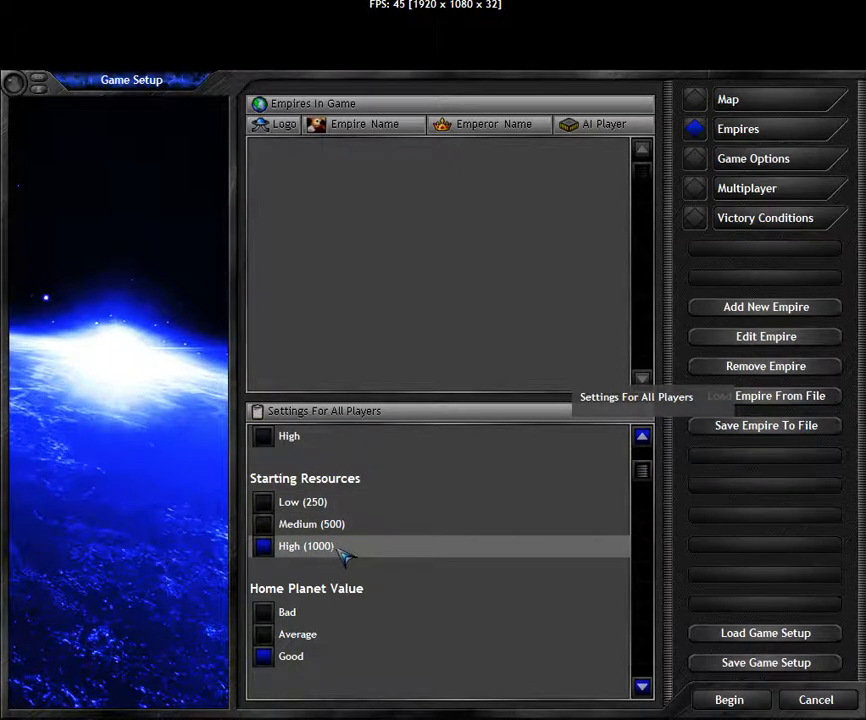
mouse_move(410, 535)
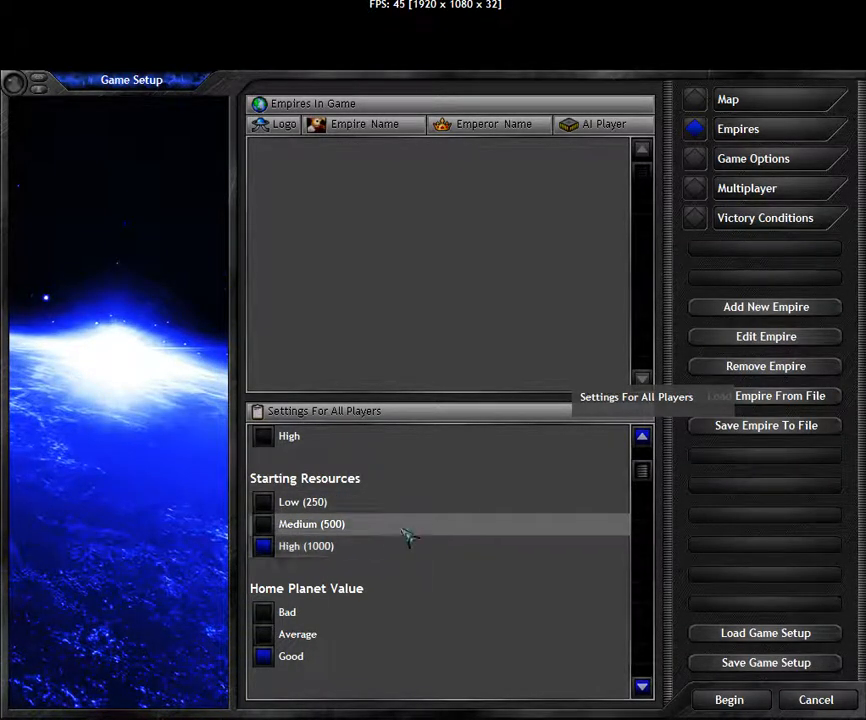
click(305, 546)
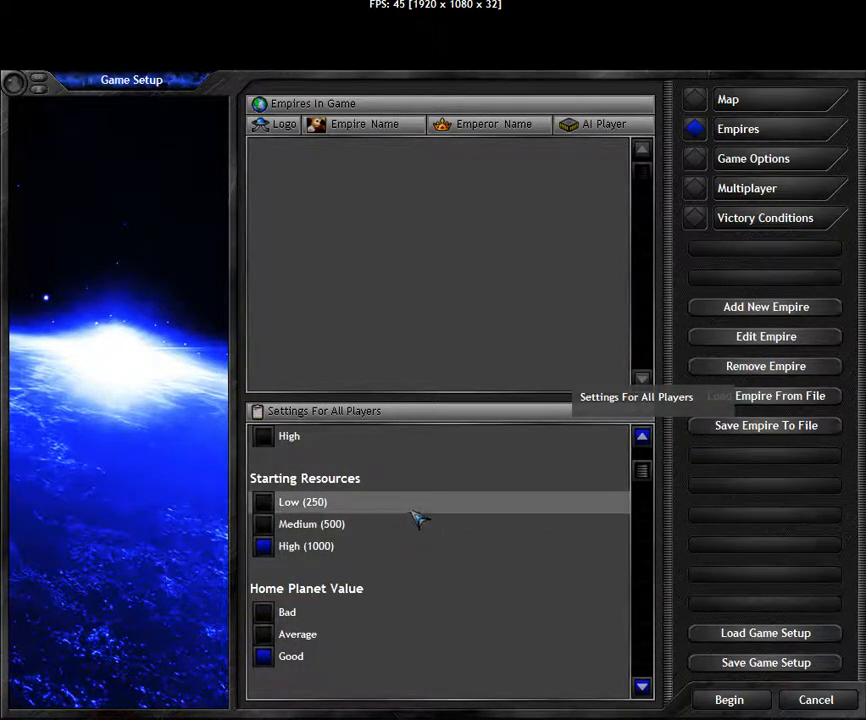
Scroll through the shared player settings to Medium (1000) starting technology points.
scroll(down, 3)
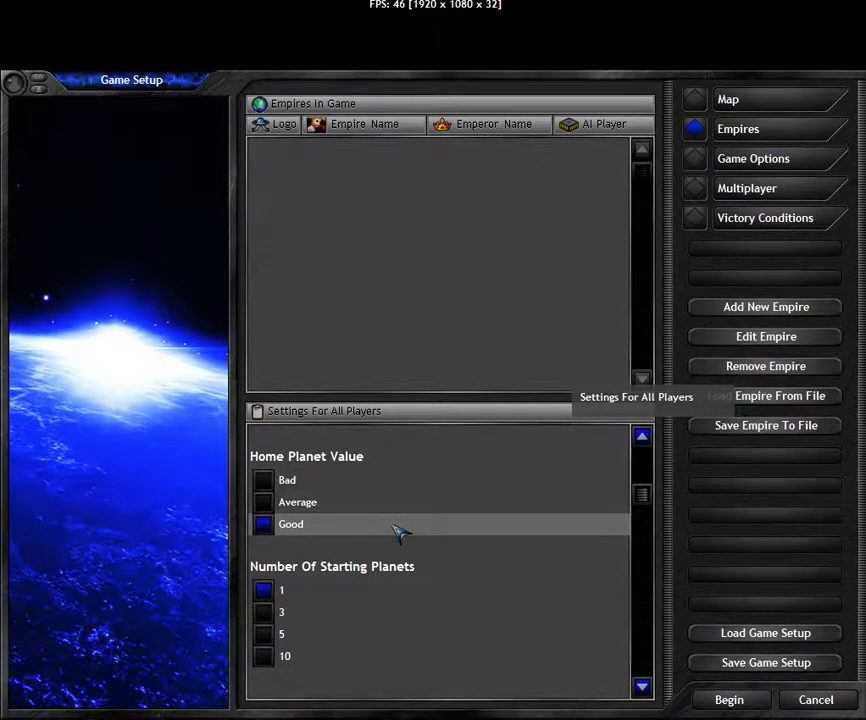
scroll(down, 3)
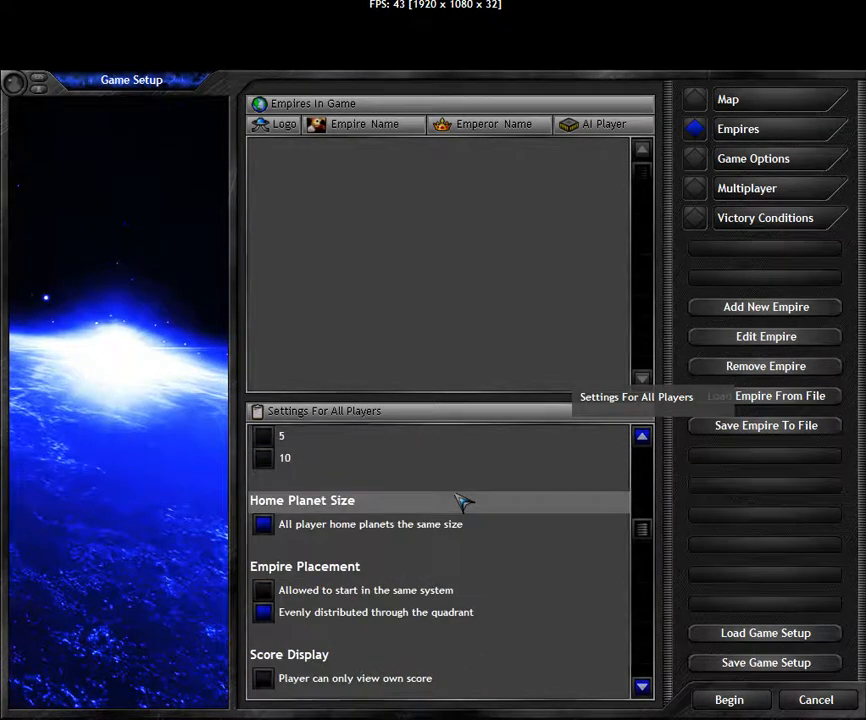
scroll(down, 3)
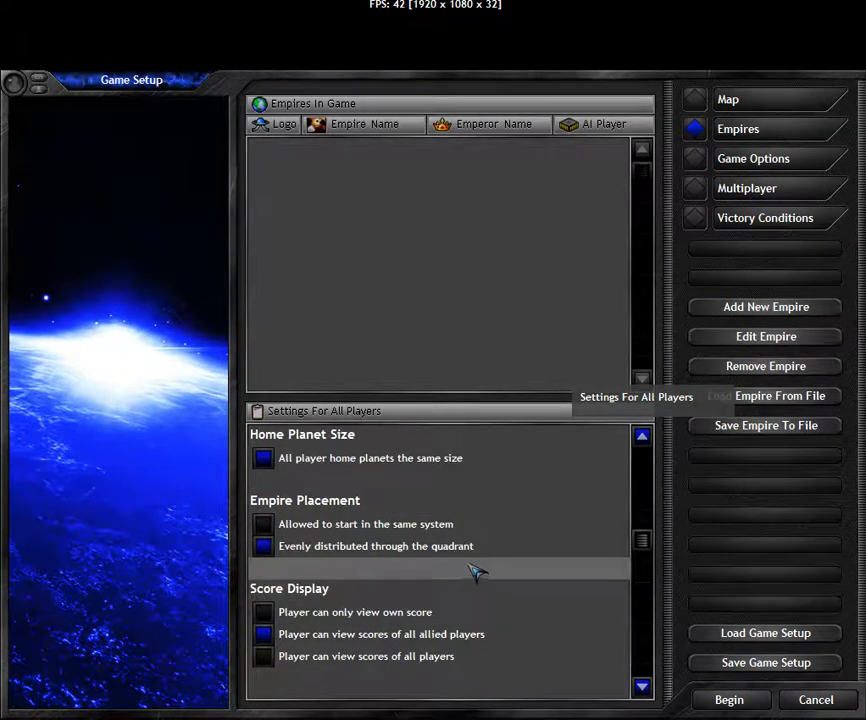
scroll(down, 3)
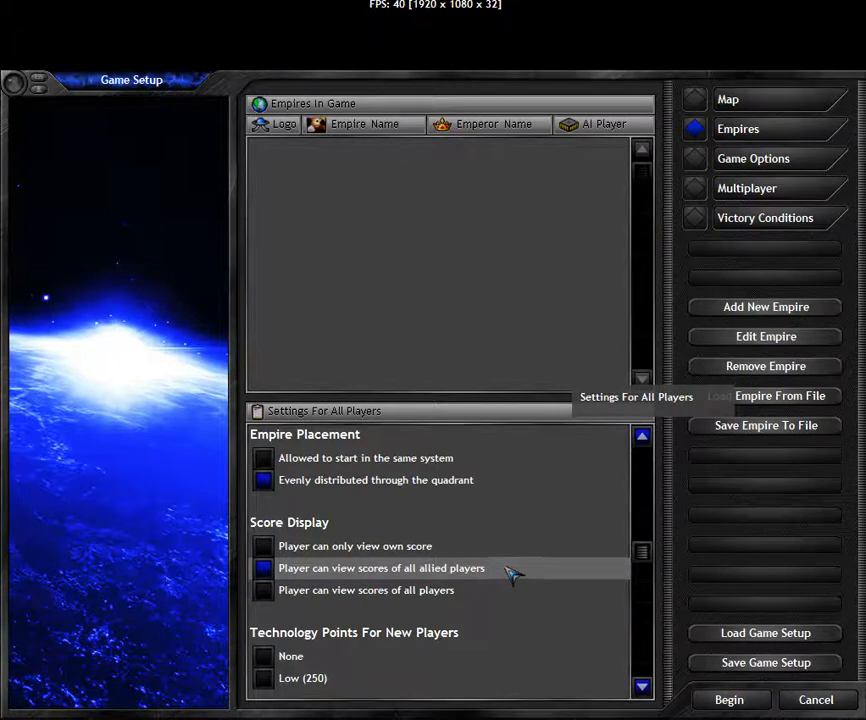
scroll(down, 3)
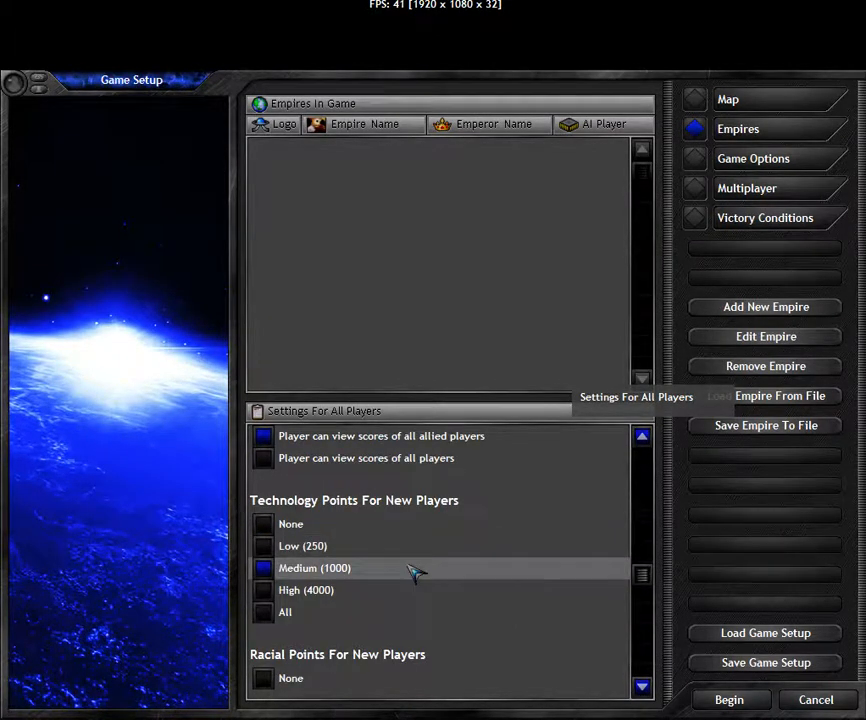
scroll(down, 3)
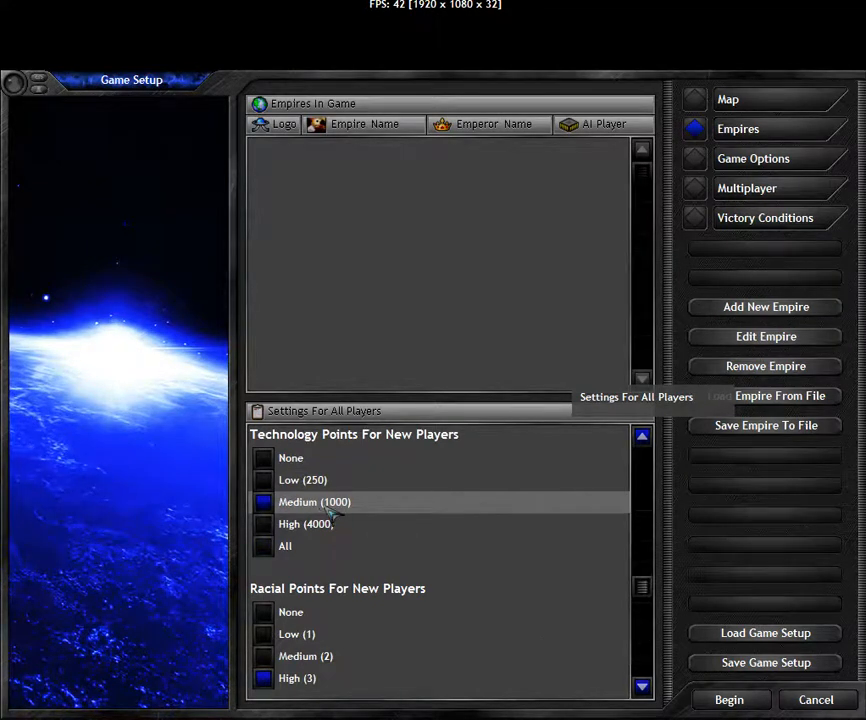
mouse_move(347, 534)
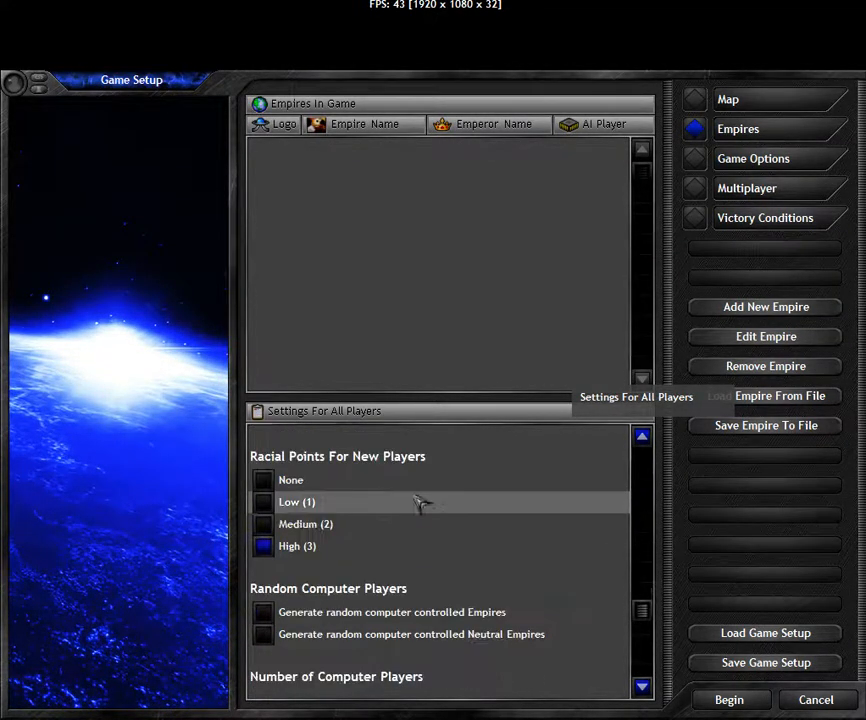
scroll(down, 3)
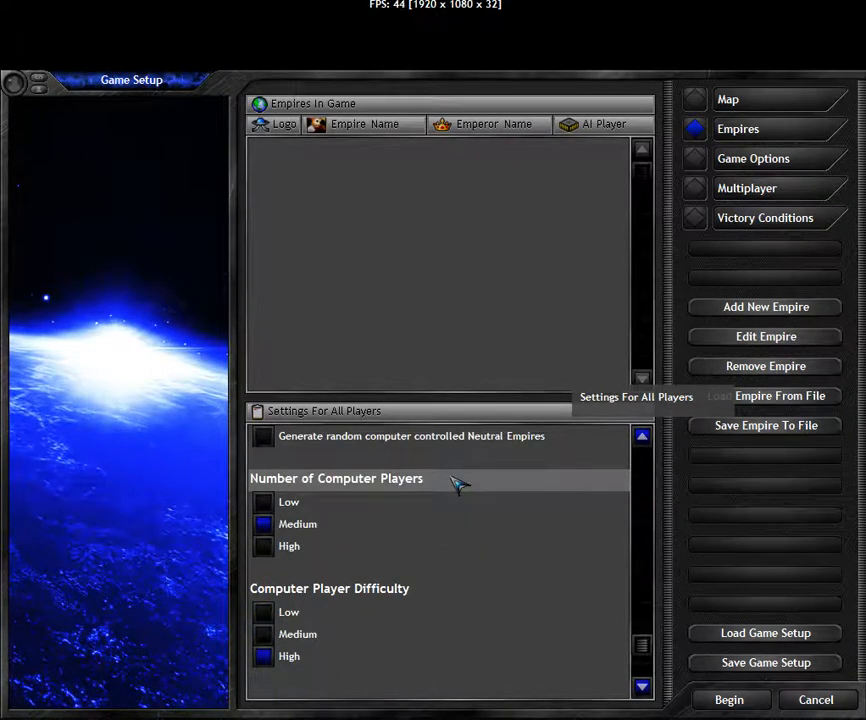
scroll(down, 3)
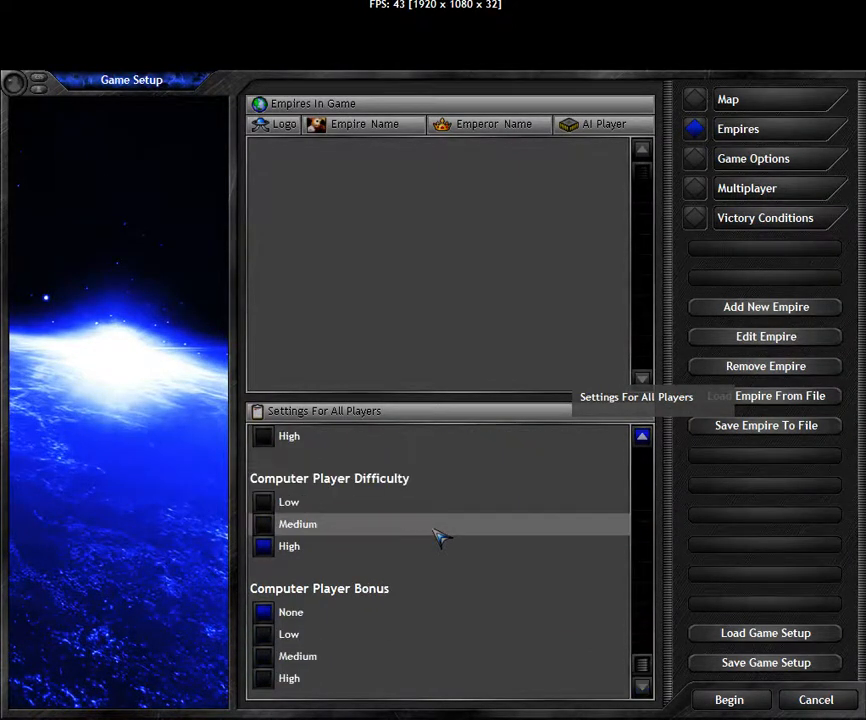
scroll(down, 3)
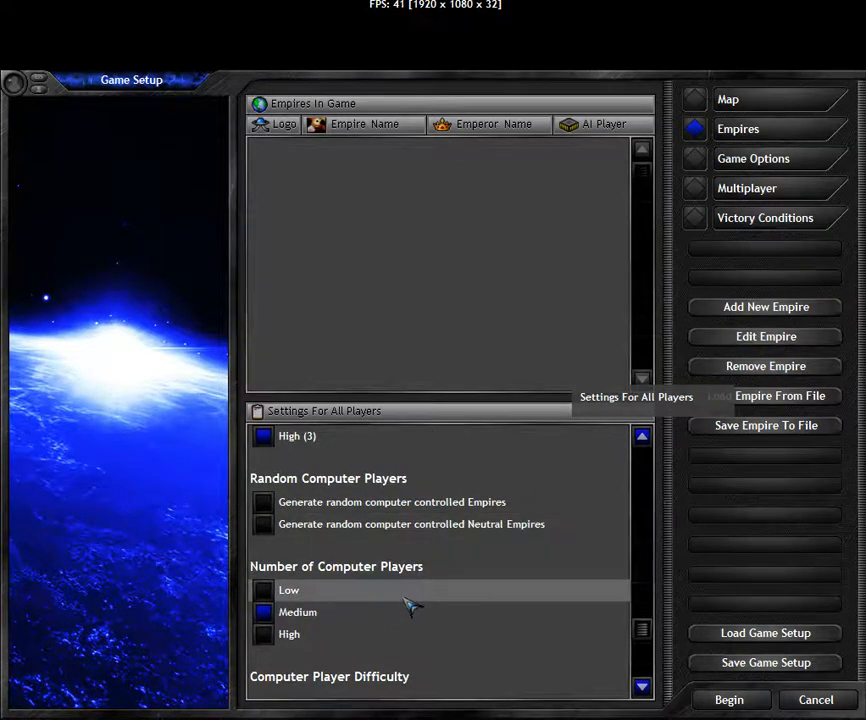
scroll(down, 3)
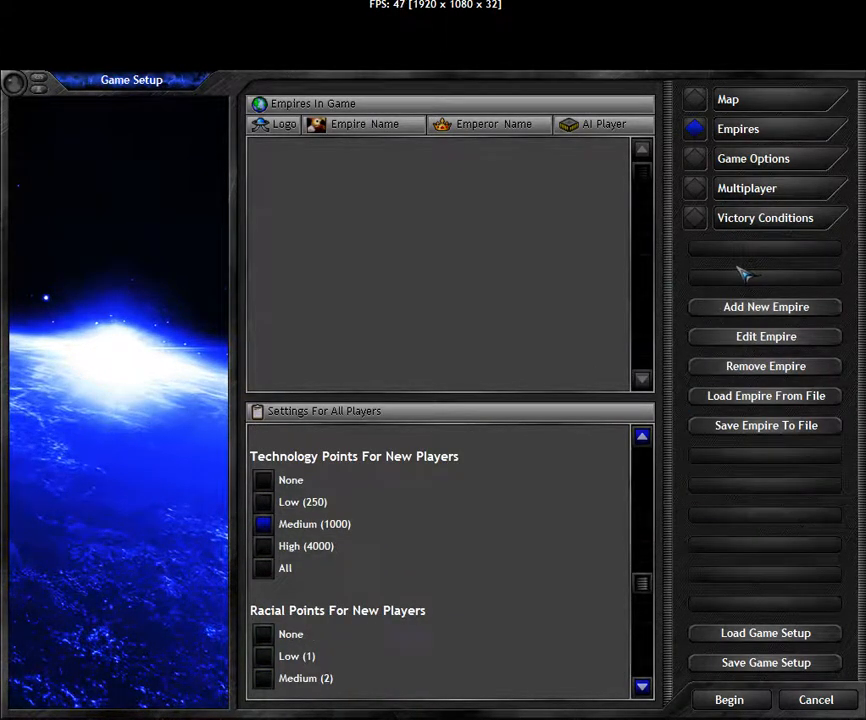
Add a new empire with a grey curved ship style and red-white emblem logo.
click(764, 307)
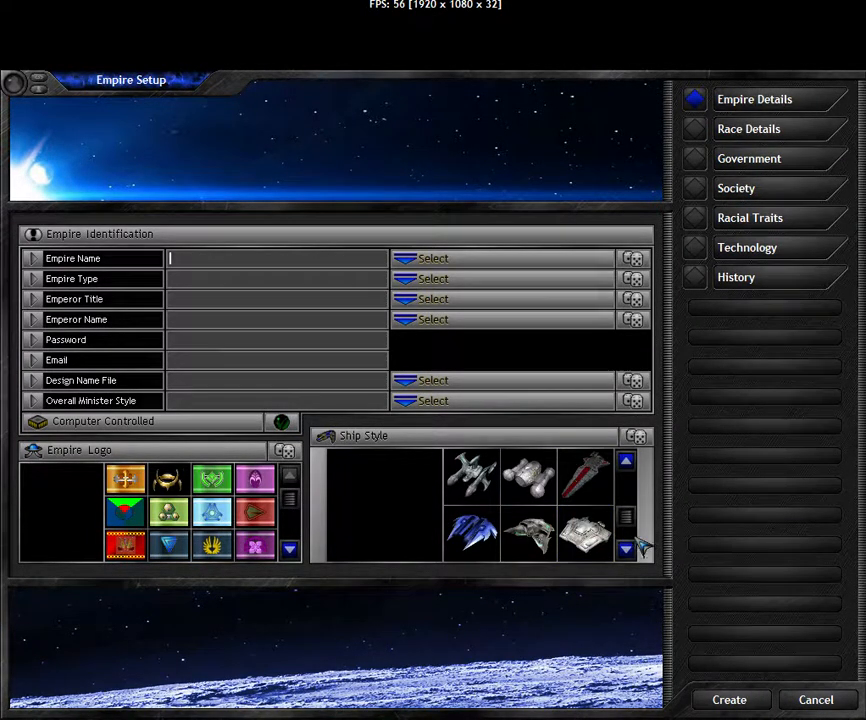
click(626, 460)
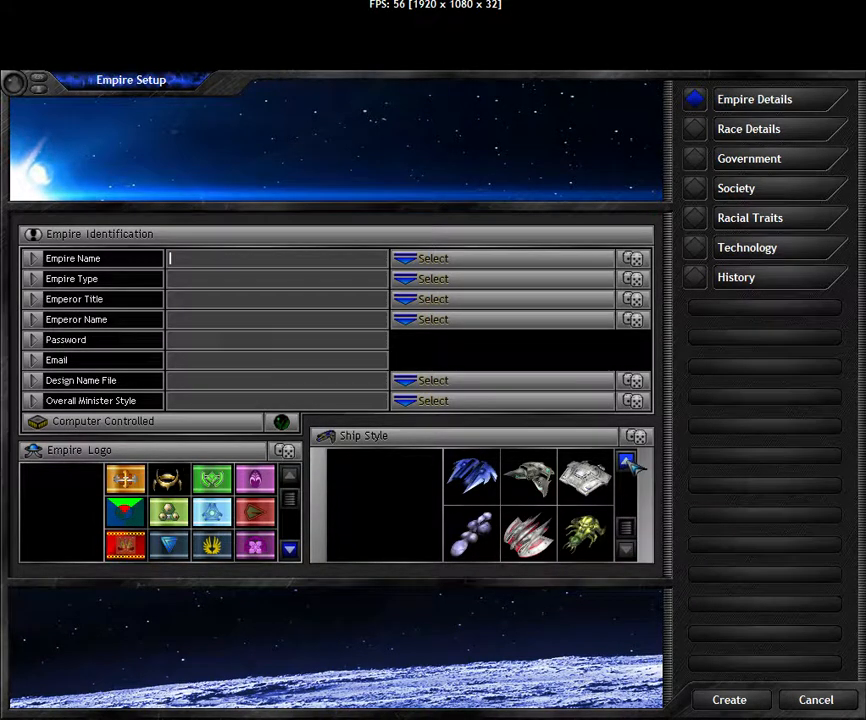
click(628, 548)
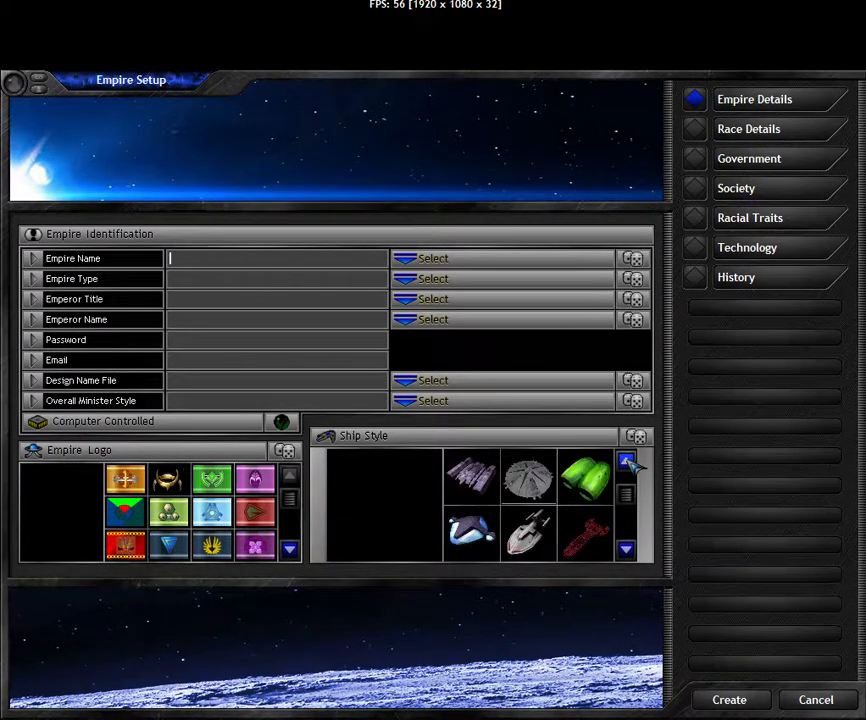
click(628, 461)
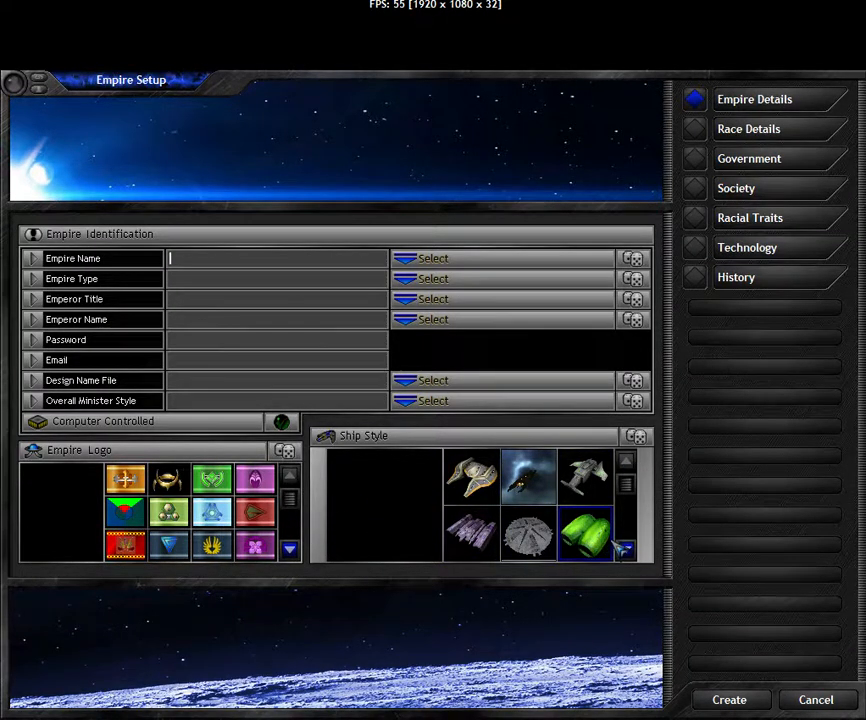
click(626, 553)
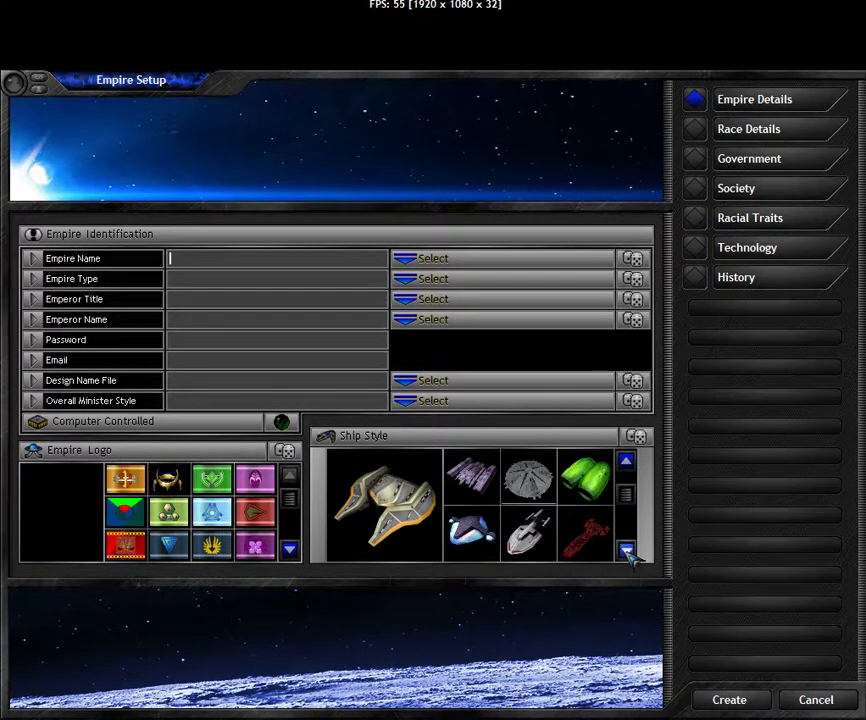
scroll(down, 3)
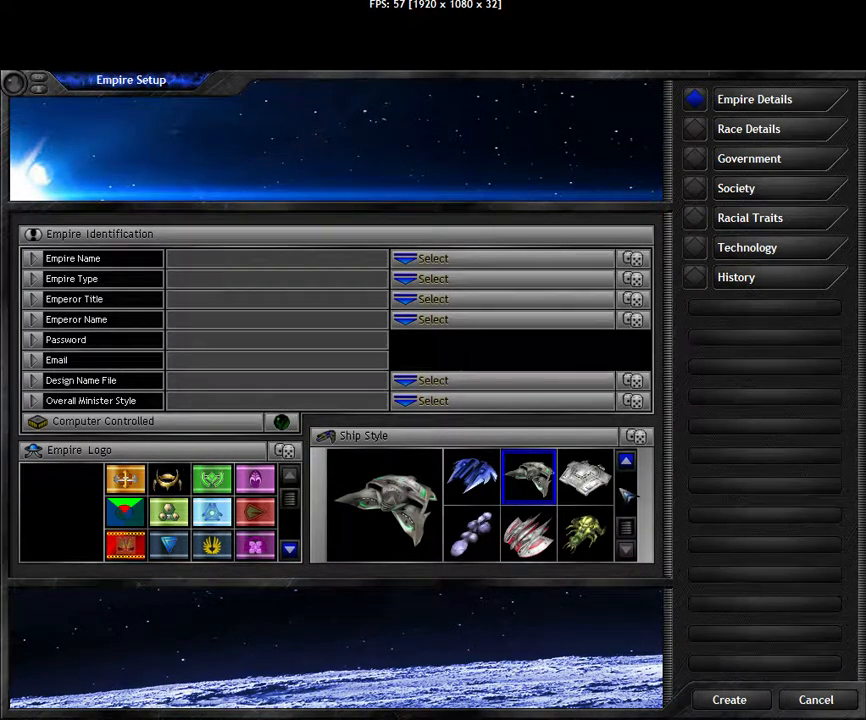
click(528, 535)
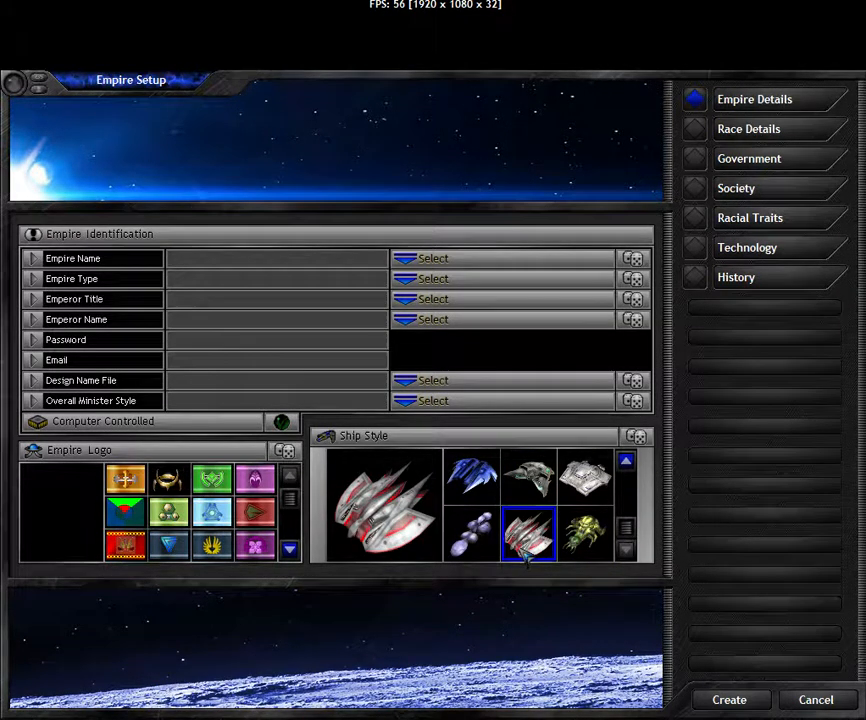
click(470, 537)
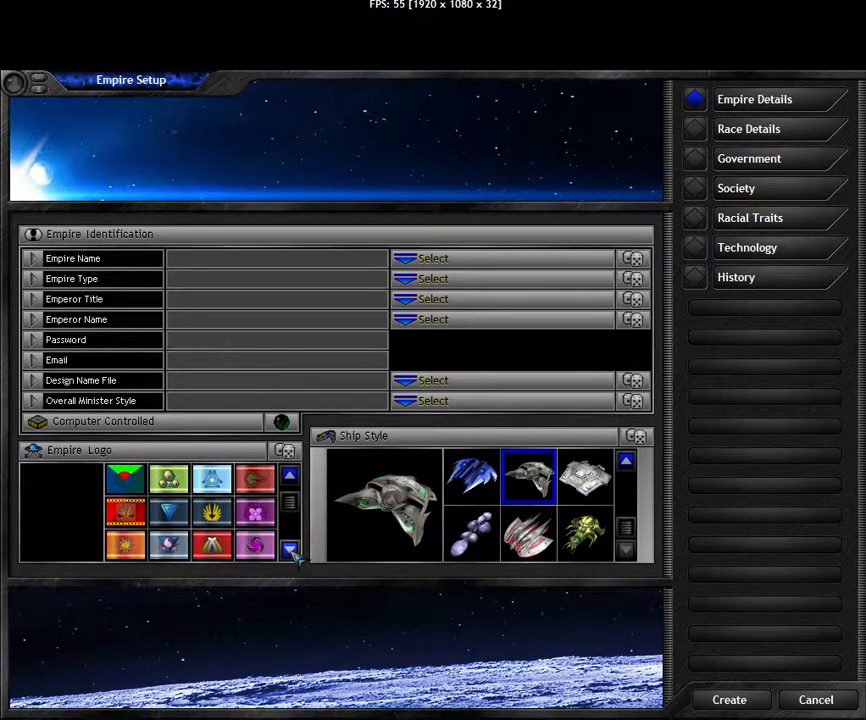
click(289, 553)
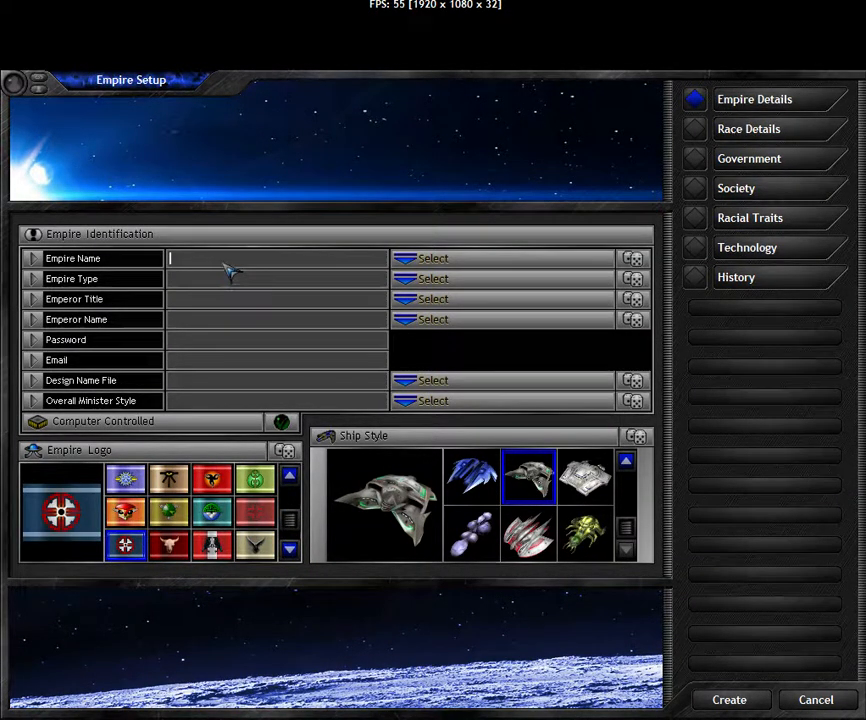
Name the empire Zempgaran, a Consortium led by Master Zap, with password and email.
text(Zempgaran)
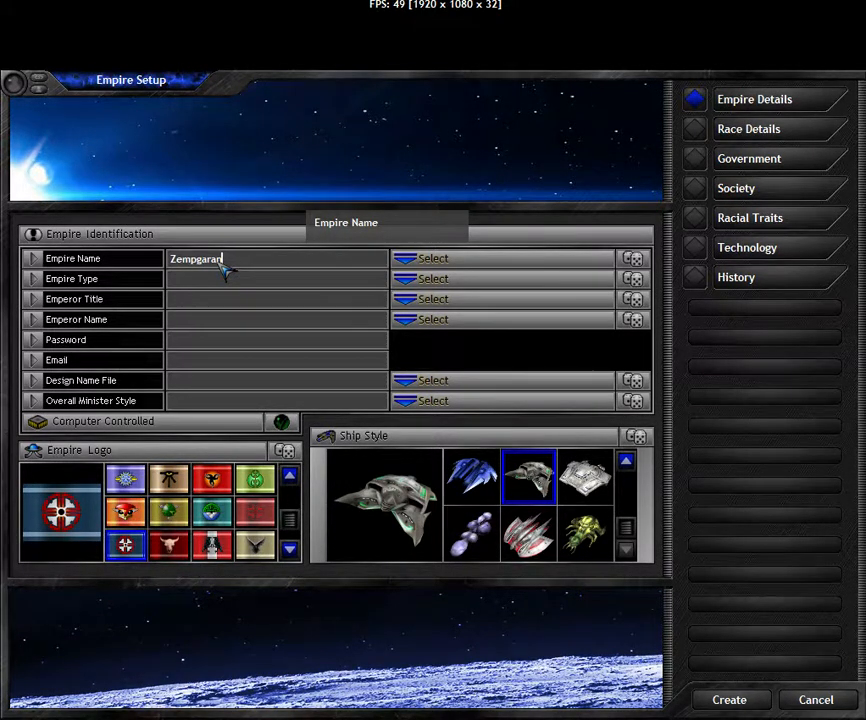
text(Consortium)
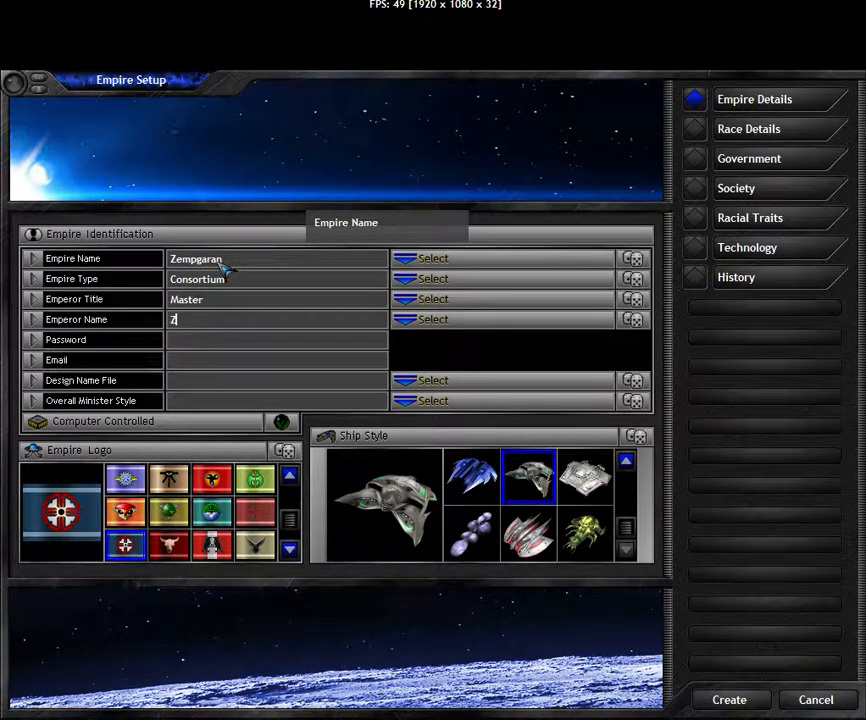
text(ap)
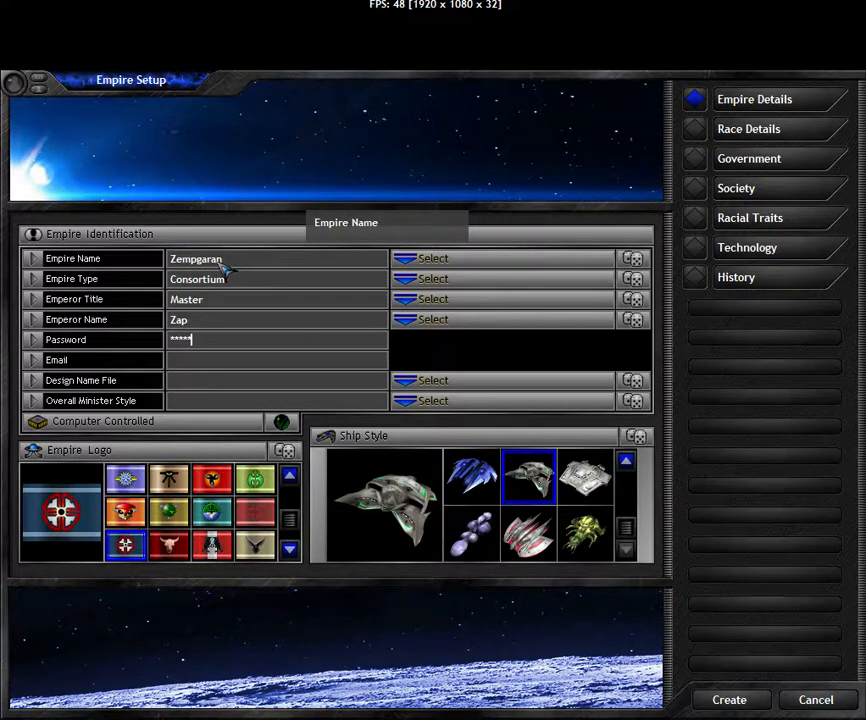
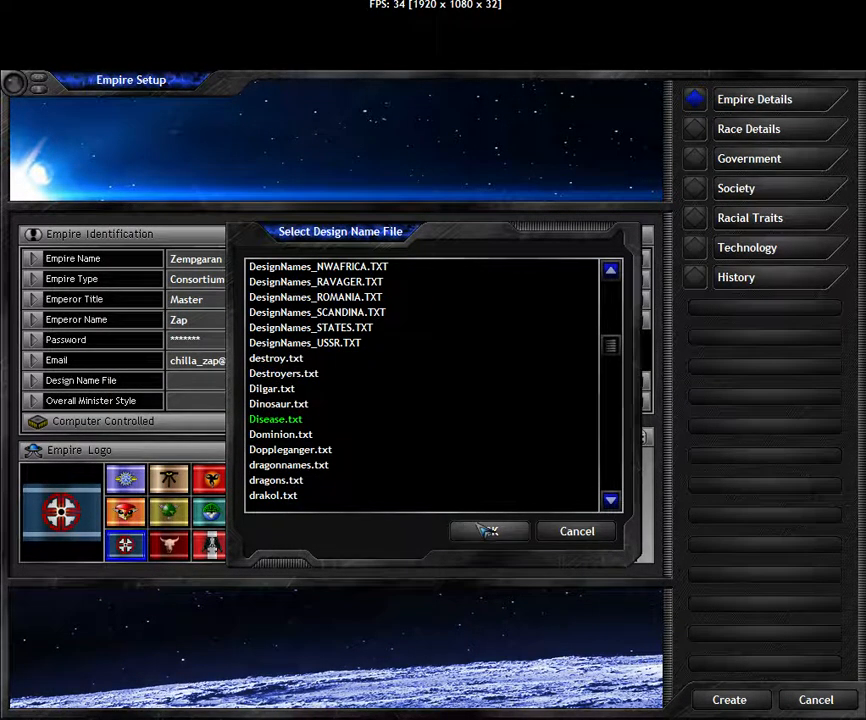
Confirm Disease.txt as the empire's design name file.
click(489, 531)
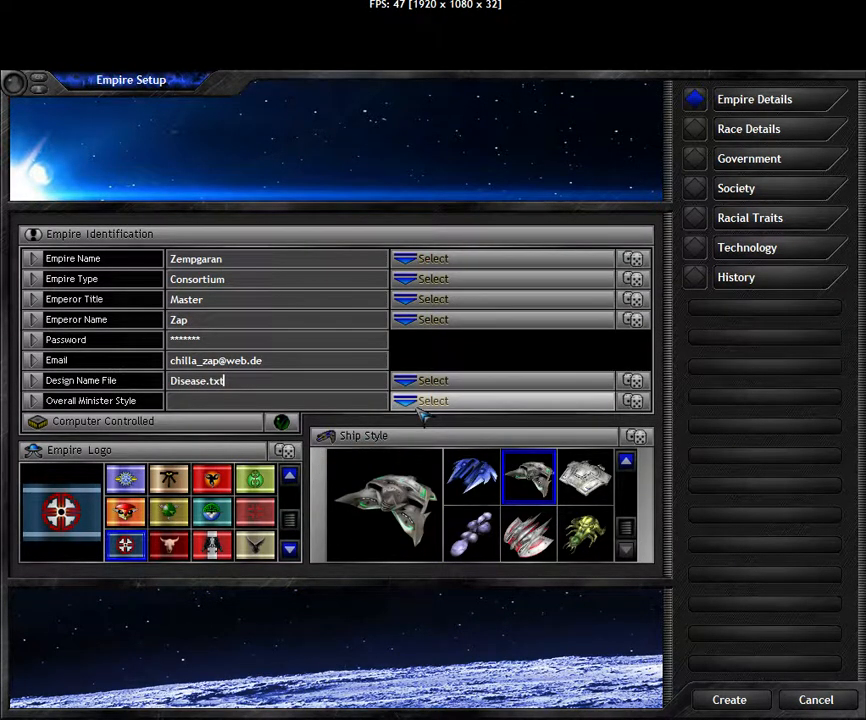
click(432, 400)
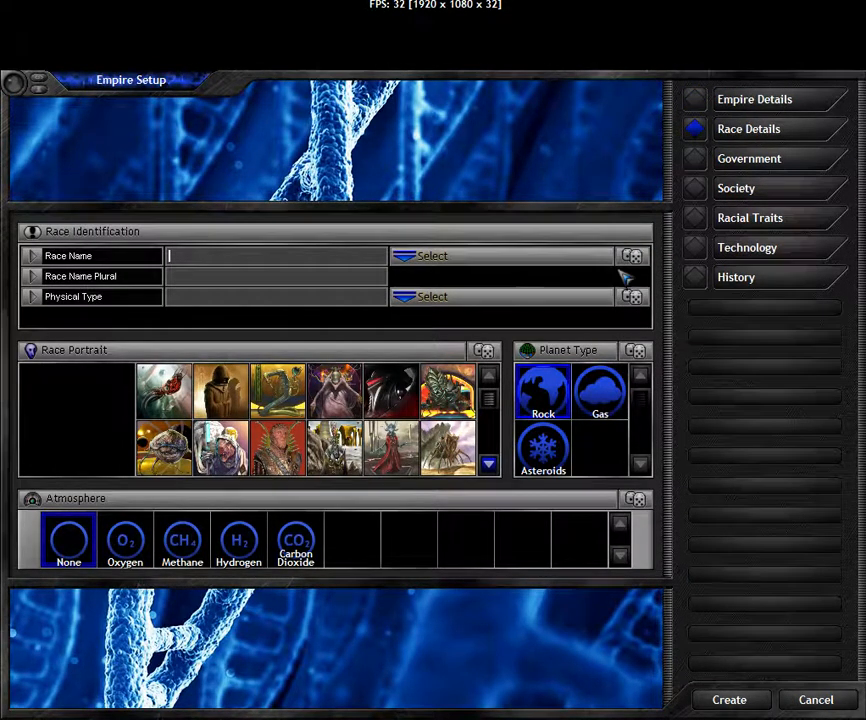
Name the race Zempgaran, plural Zempgarans, type Zempgaranoid, with no atmosphere.
text(Ze)
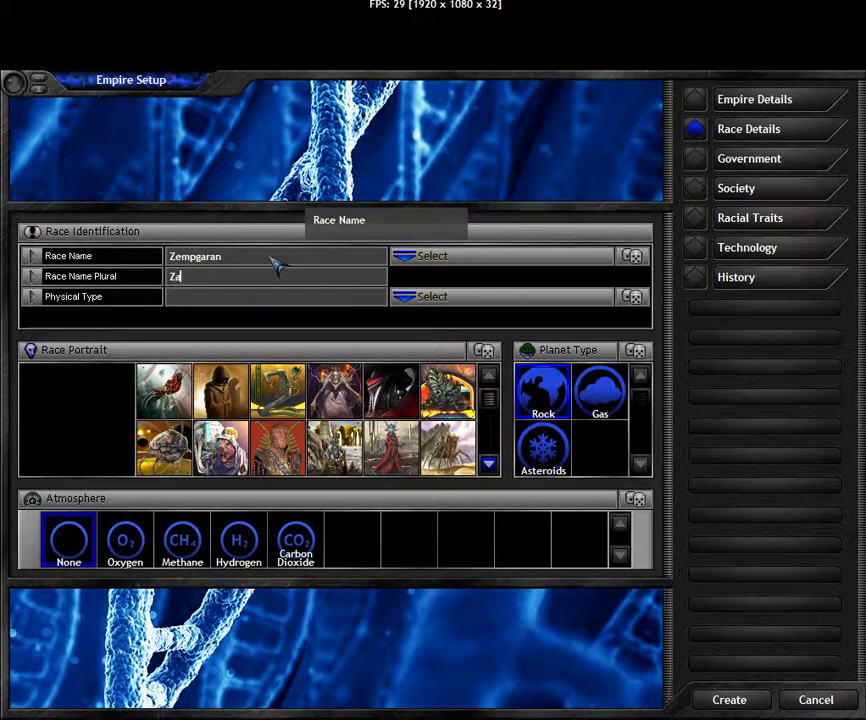
text(empgarans)
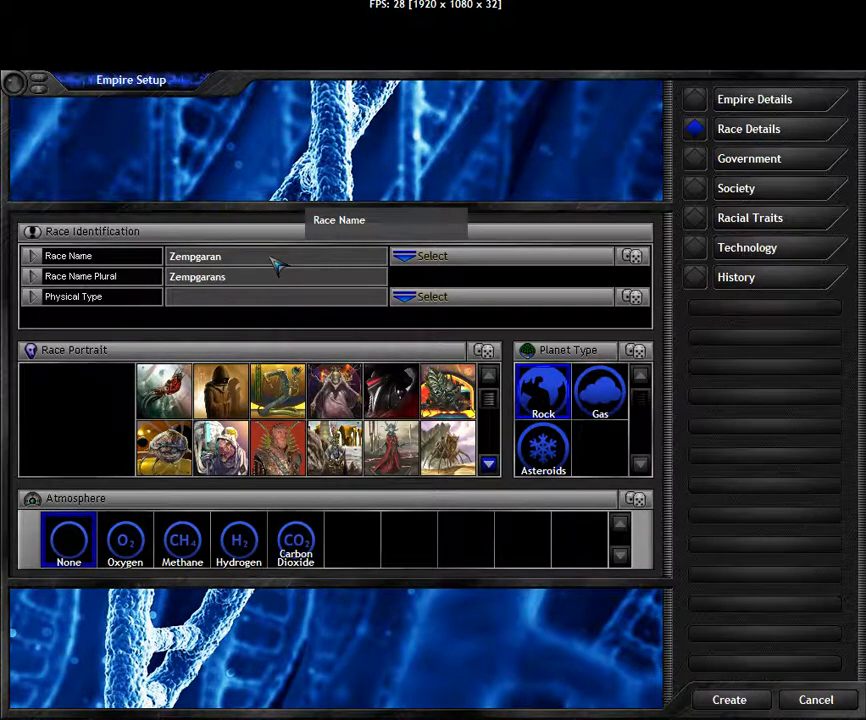
text(Zempgaranoid)
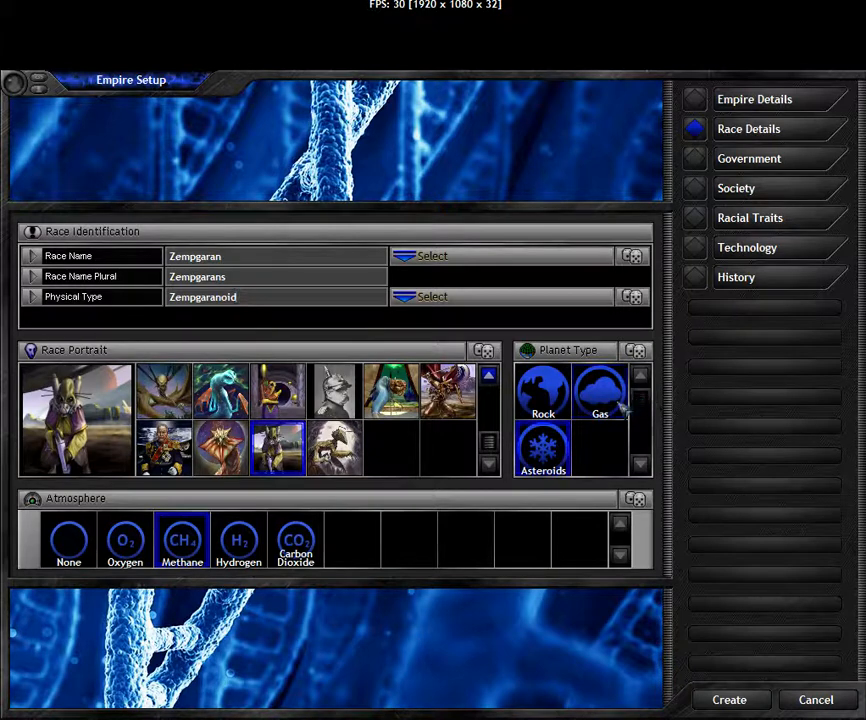
mouse_move(600, 390)
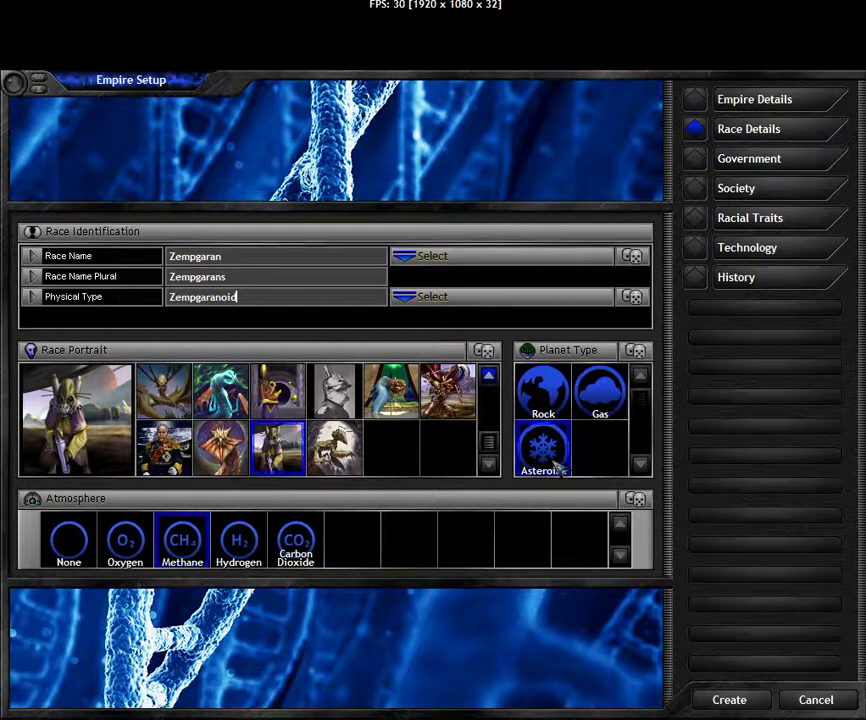
mouse_move(541, 450)
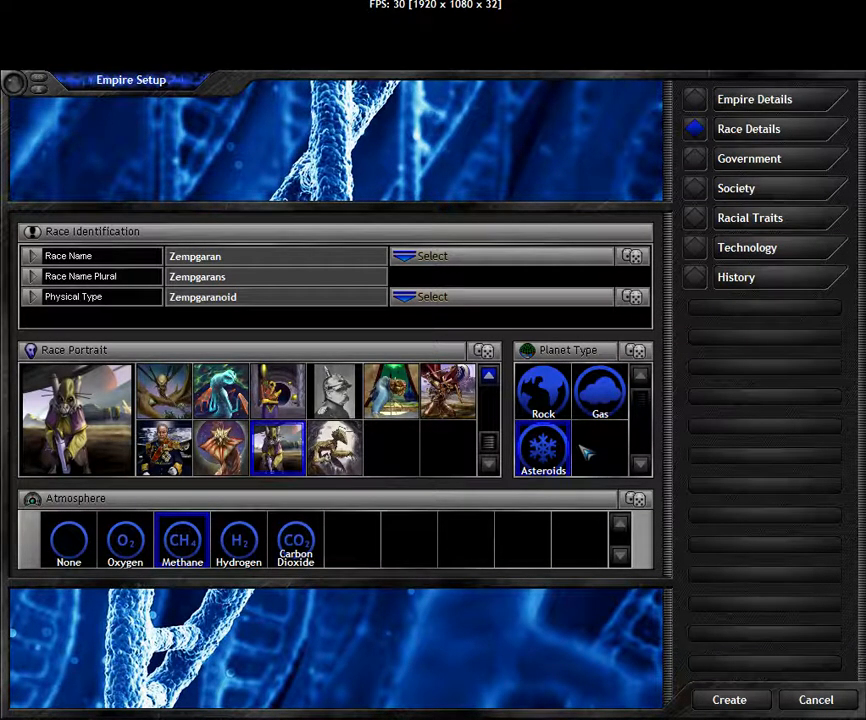
mouse_move(564, 528)
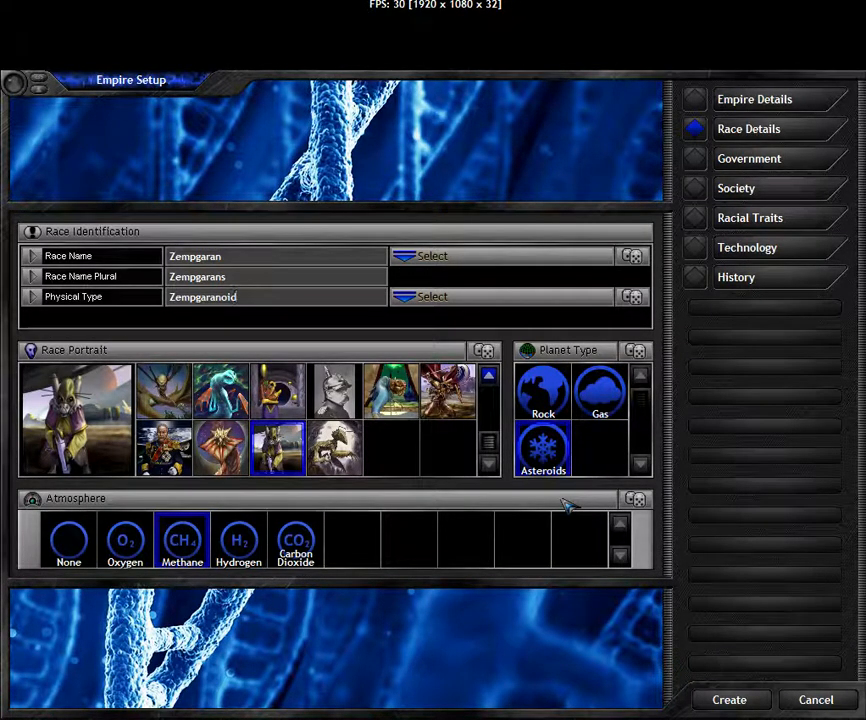
click(68, 542)
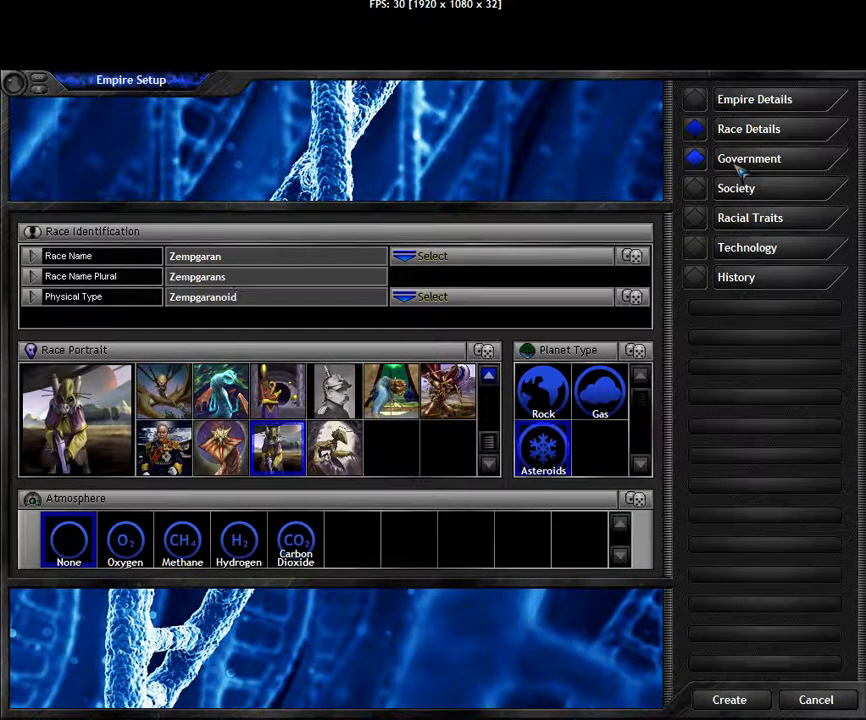
click(749, 158)
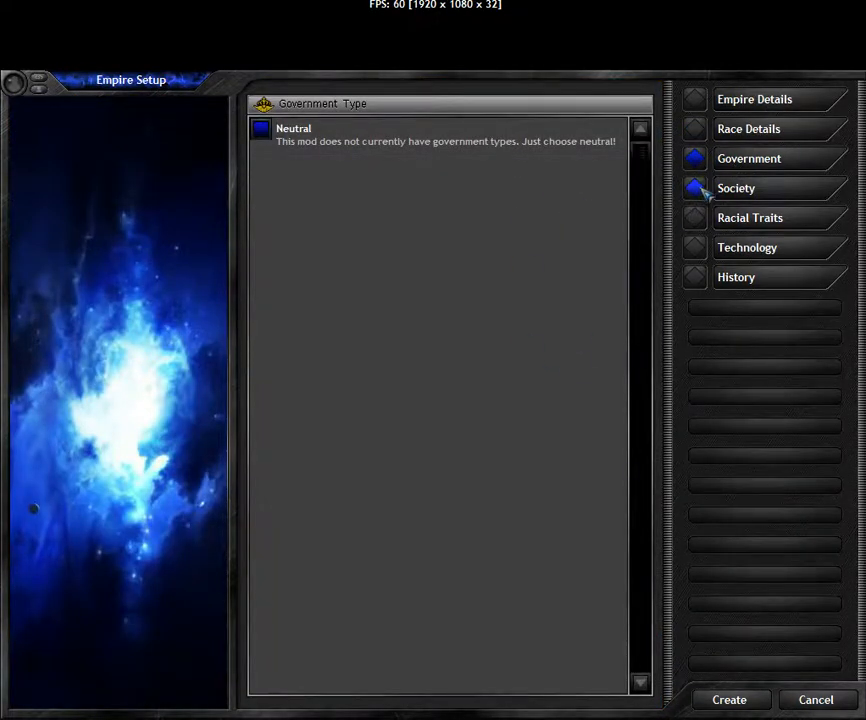
Keep the Neutral government and move on to Racial Traits.
click(736, 188)
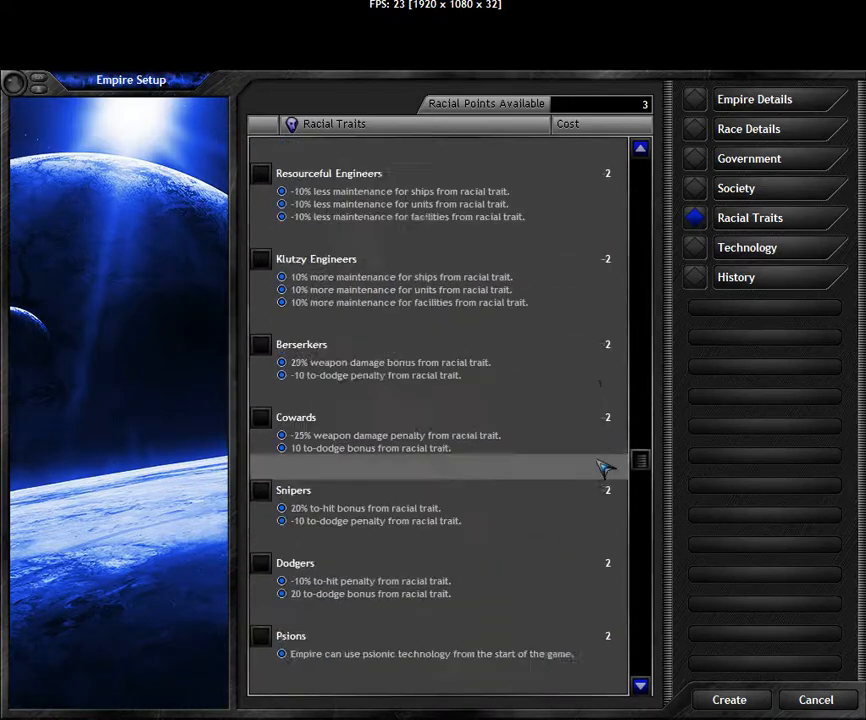
Browse the racial traits and take Expert Miners, spending all racial points.
scroll(down, 3)
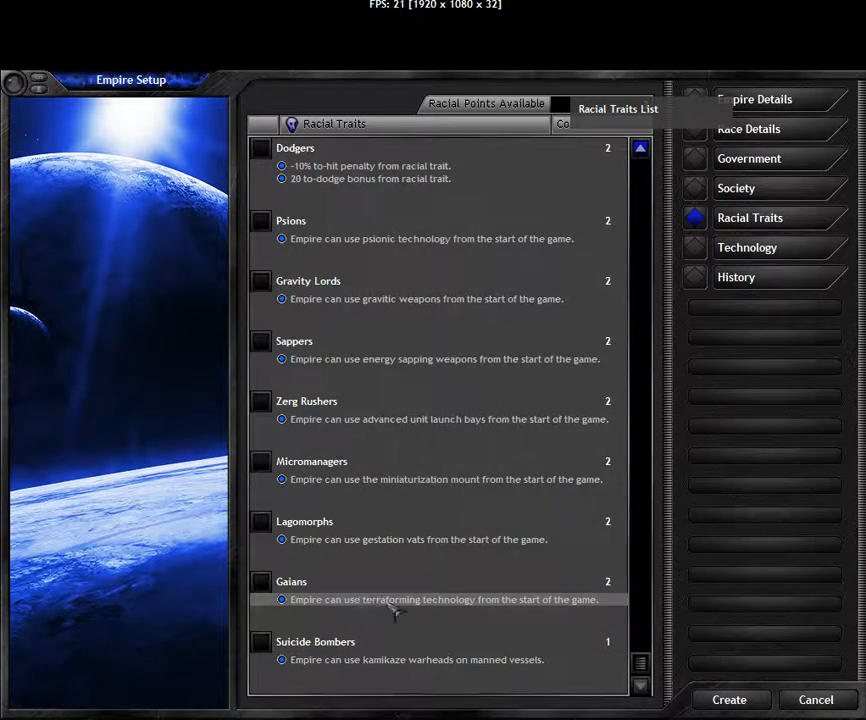
mouse_move(393, 690)
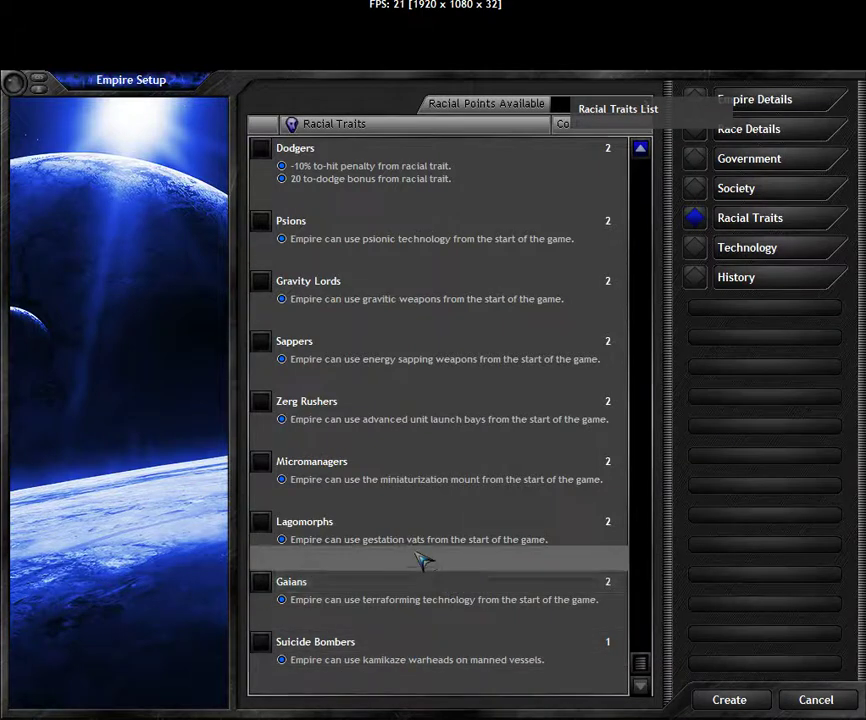
mouse_move(490, 561)
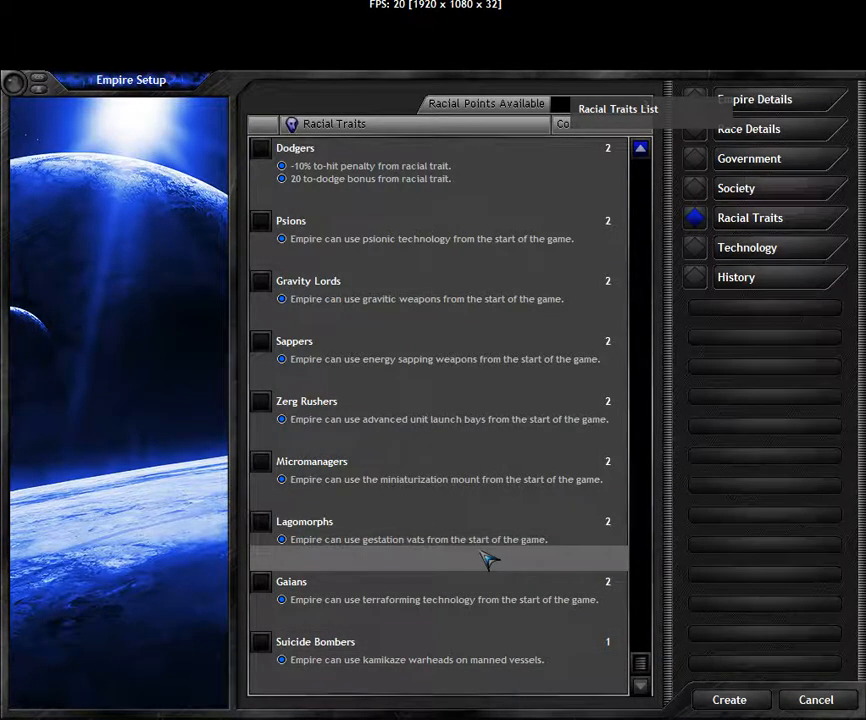
mouse_move(440, 496)
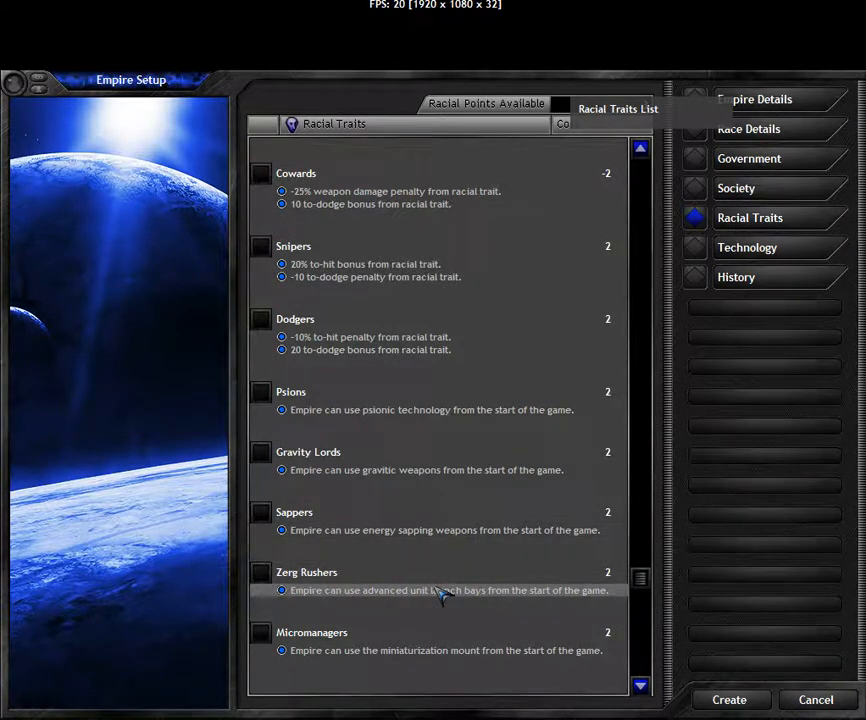
mouse_move(358, 663)
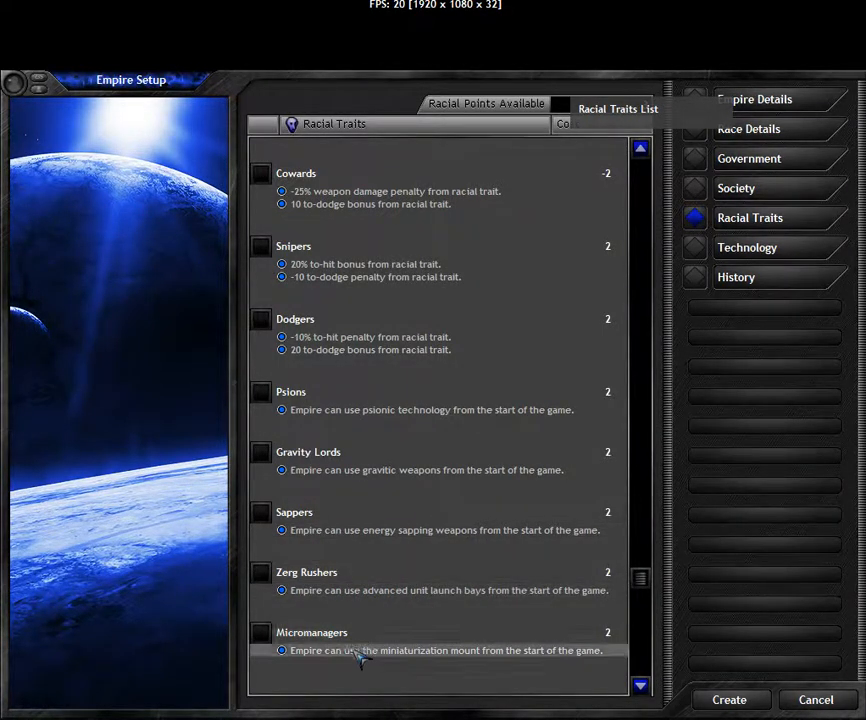
mouse_move(377, 660)
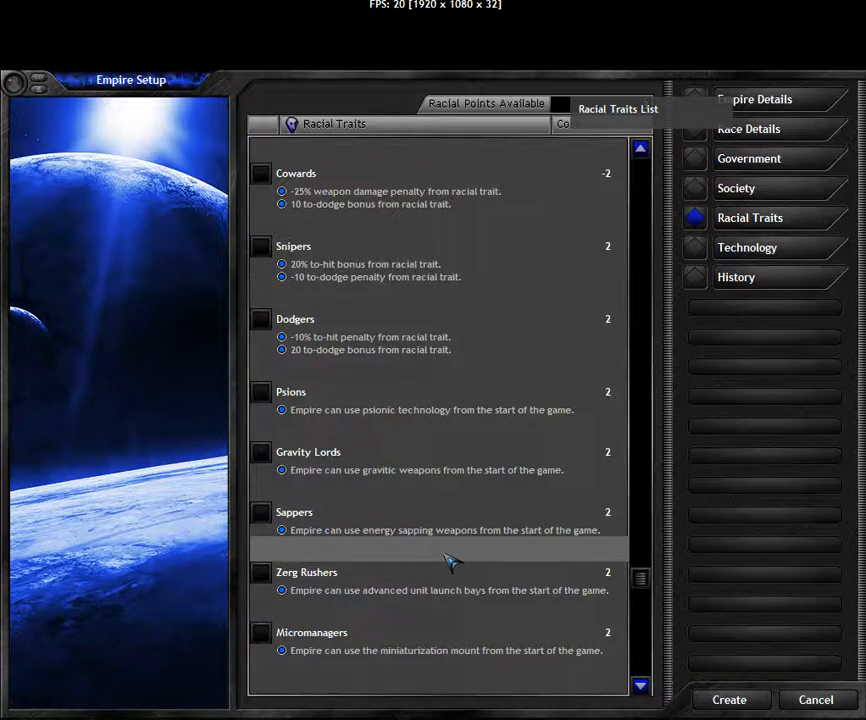
mouse_move(457, 540)
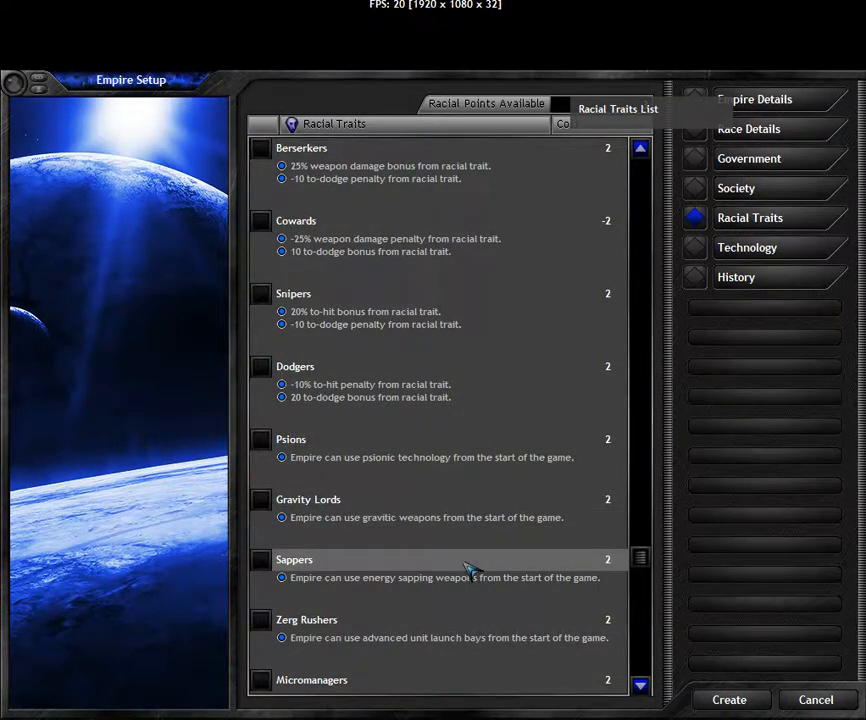
mouse_move(468, 538)
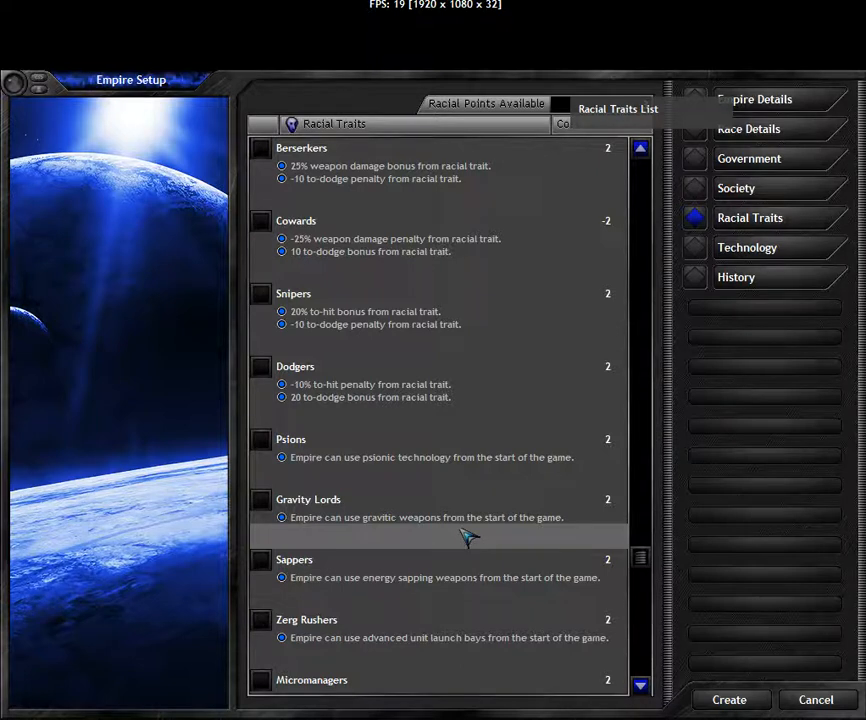
mouse_move(395, 508)
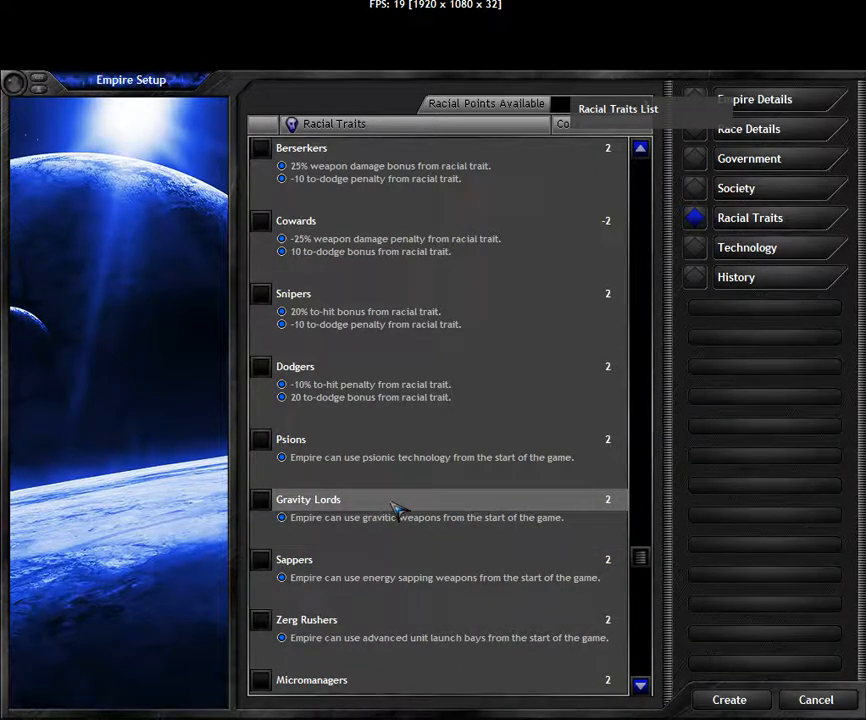
mouse_move(500, 577)
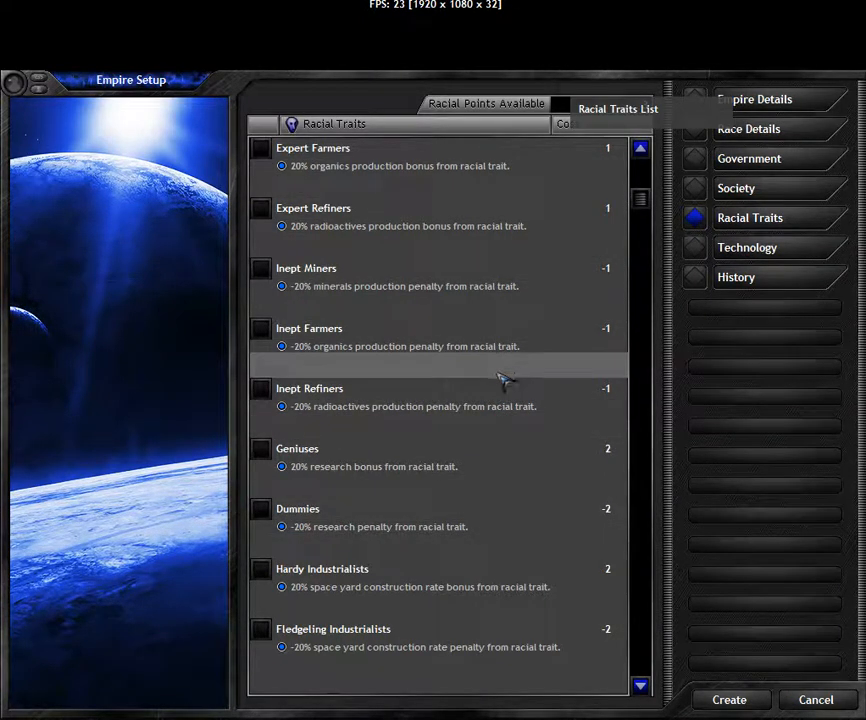
mouse_move(488, 428)
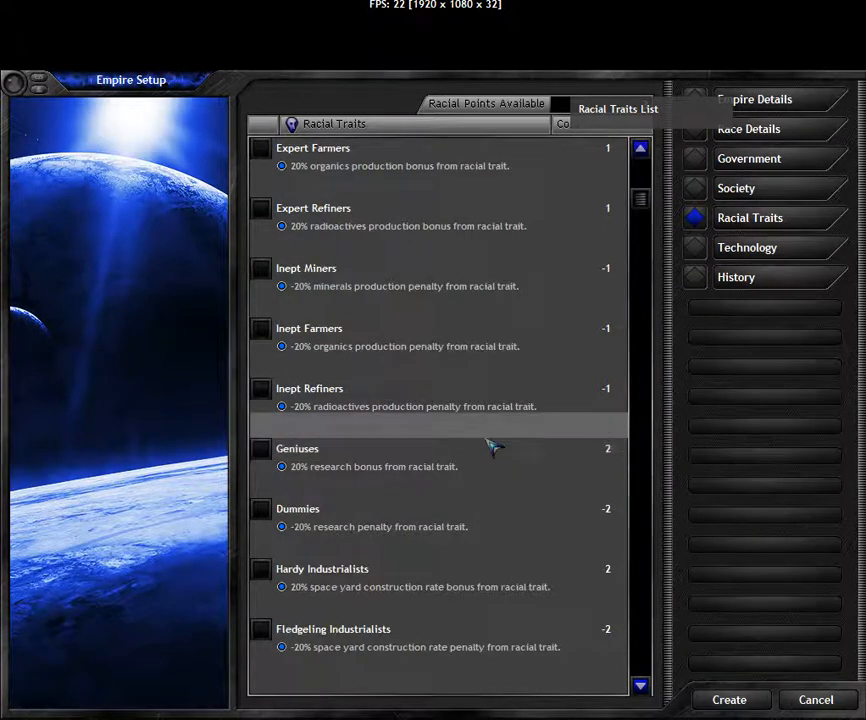
scroll(down, 3)
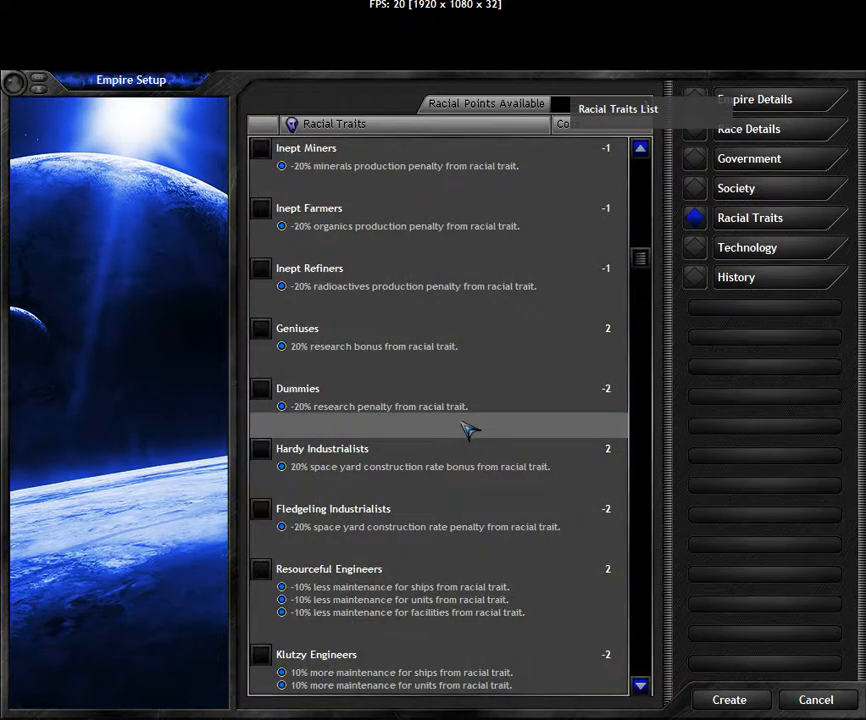
scroll(down, 3)
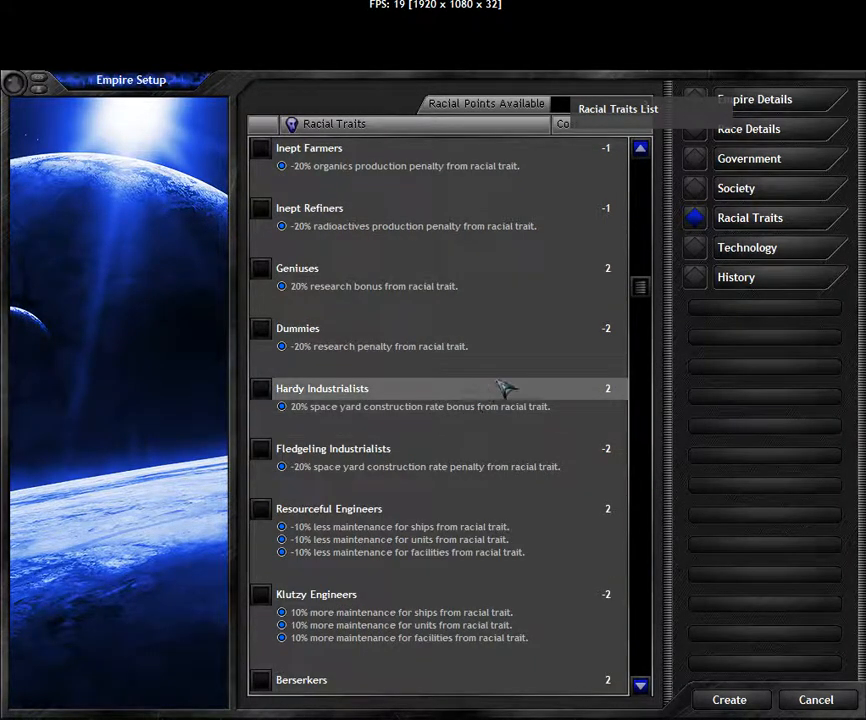
mouse_move(478, 525)
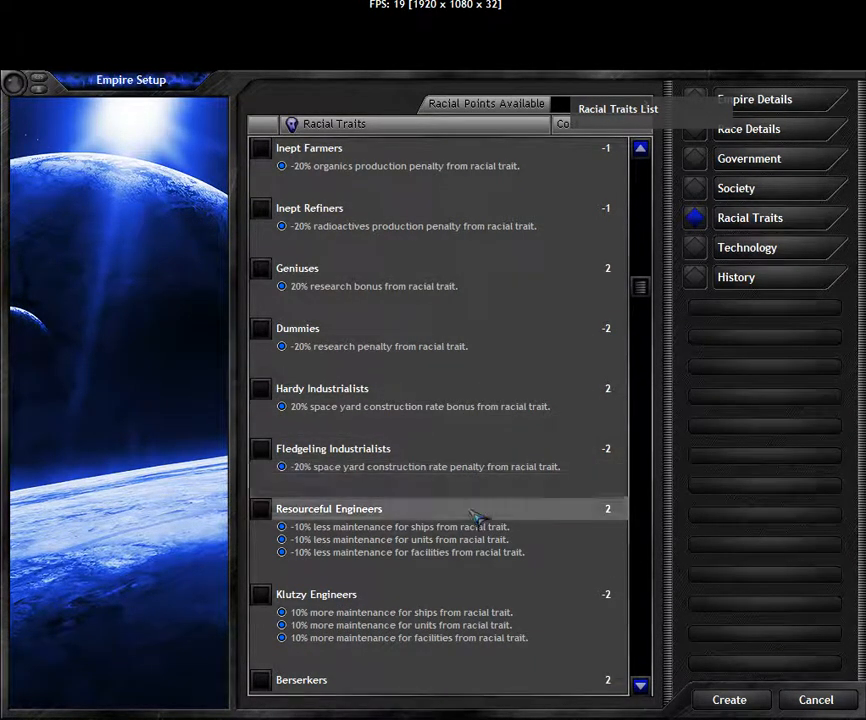
mouse_move(499, 496)
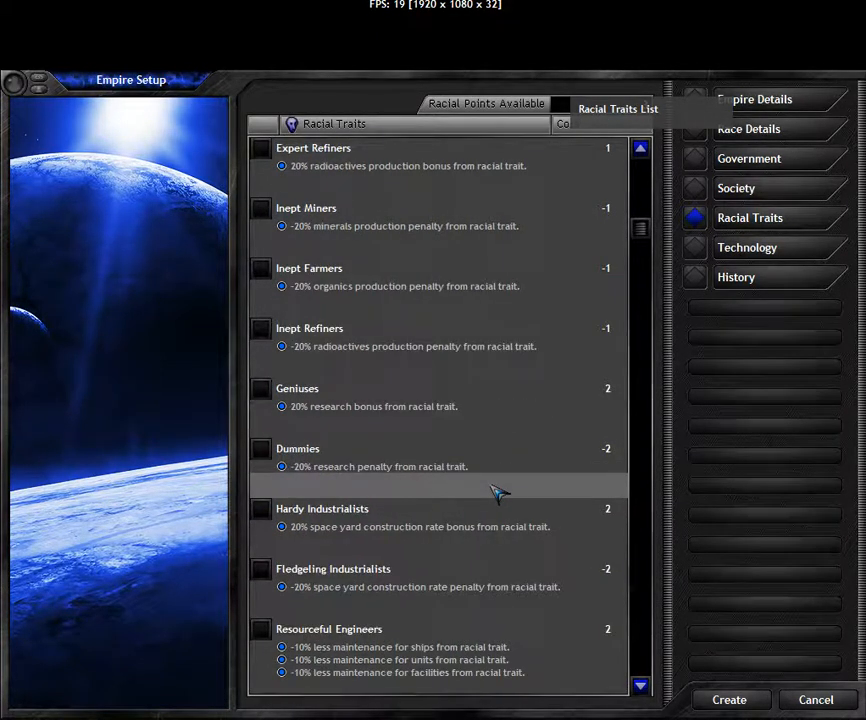
scroll(down, 3)
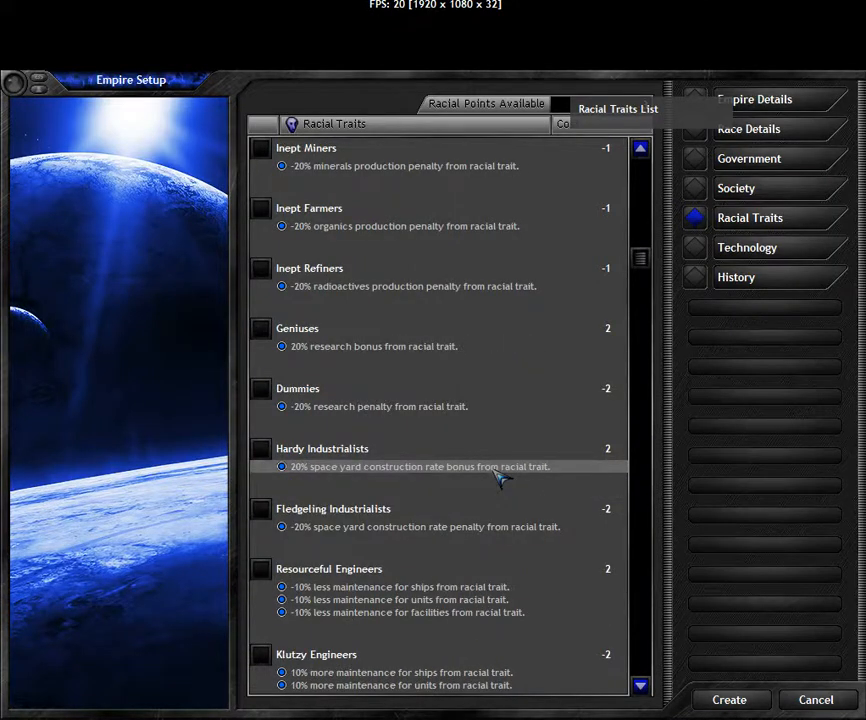
scroll(down, 3)
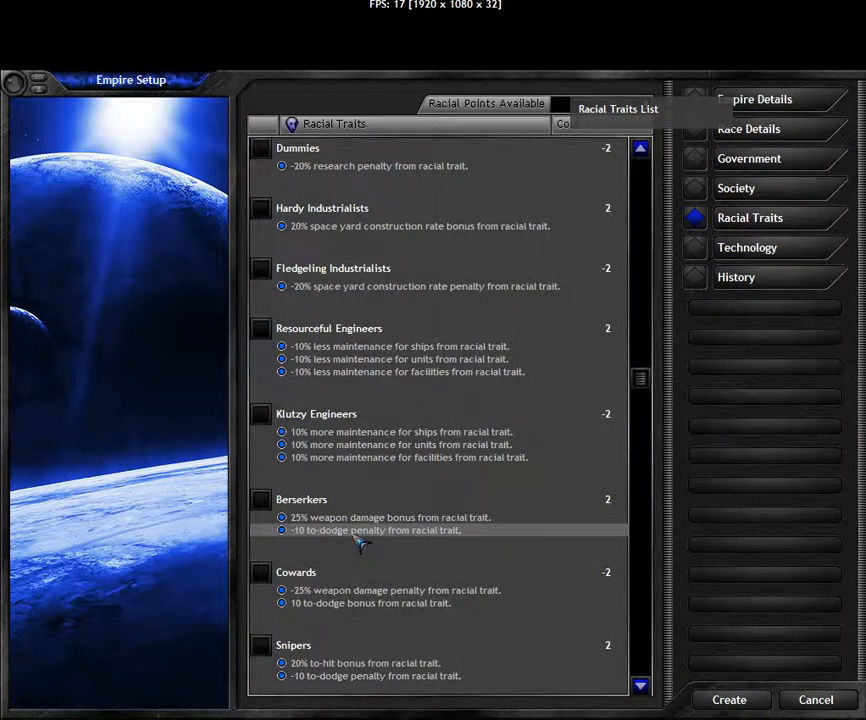
scroll(down, 3)
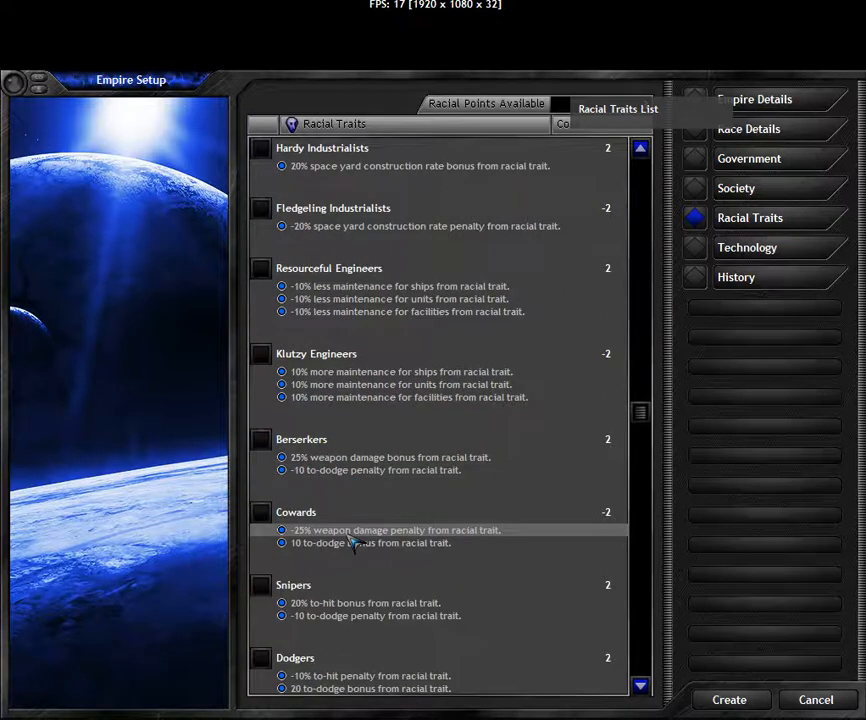
click(261, 446)
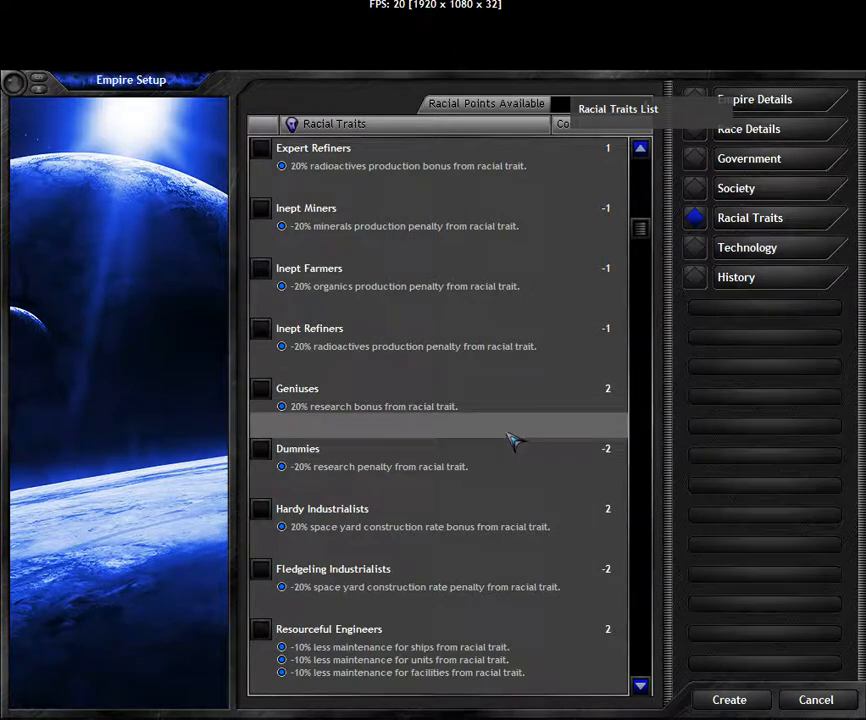
mouse_move(516, 374)
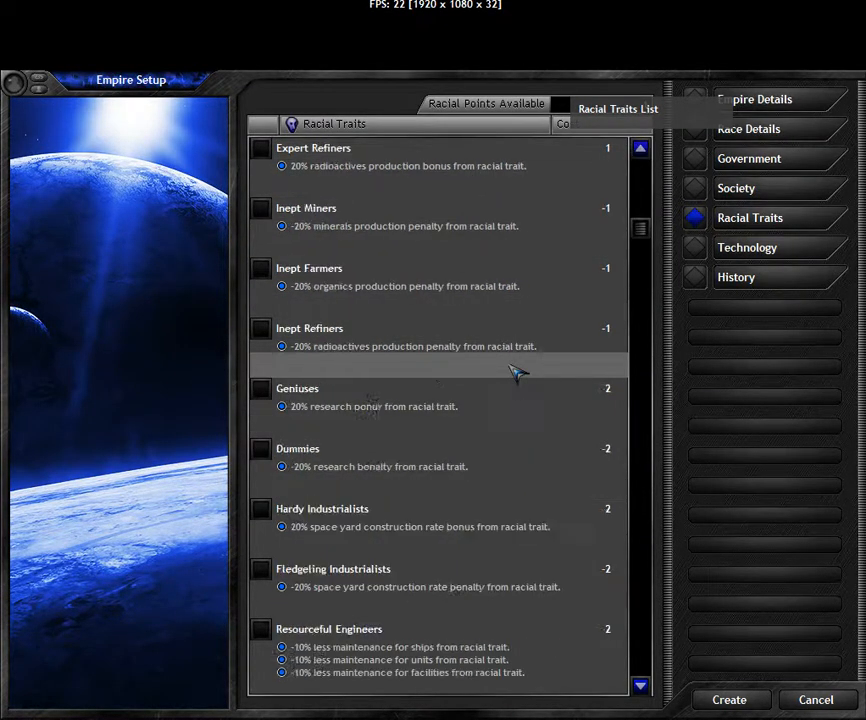
scroll(down, 3)
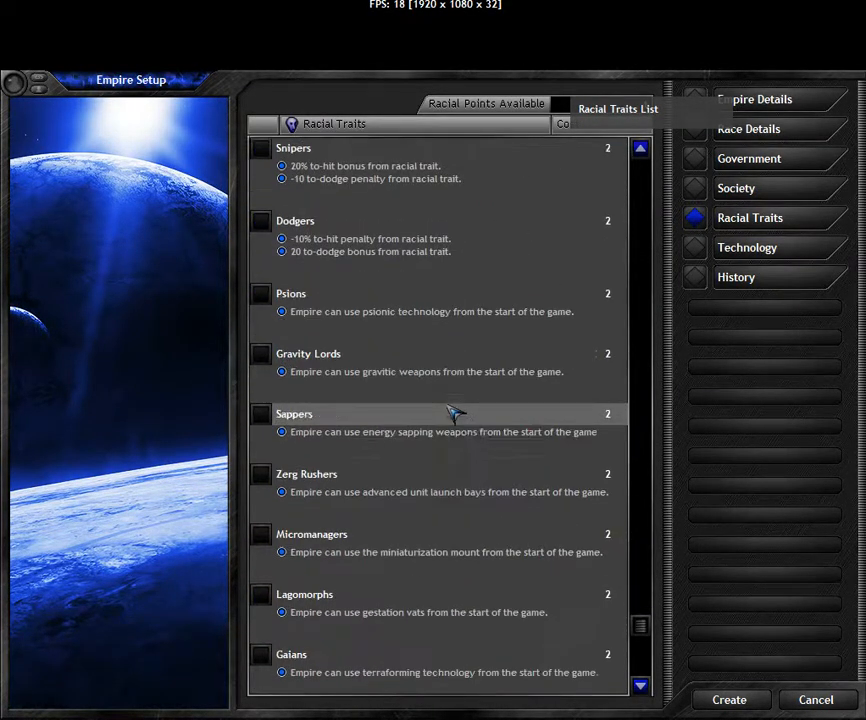
scroll(down, 3)
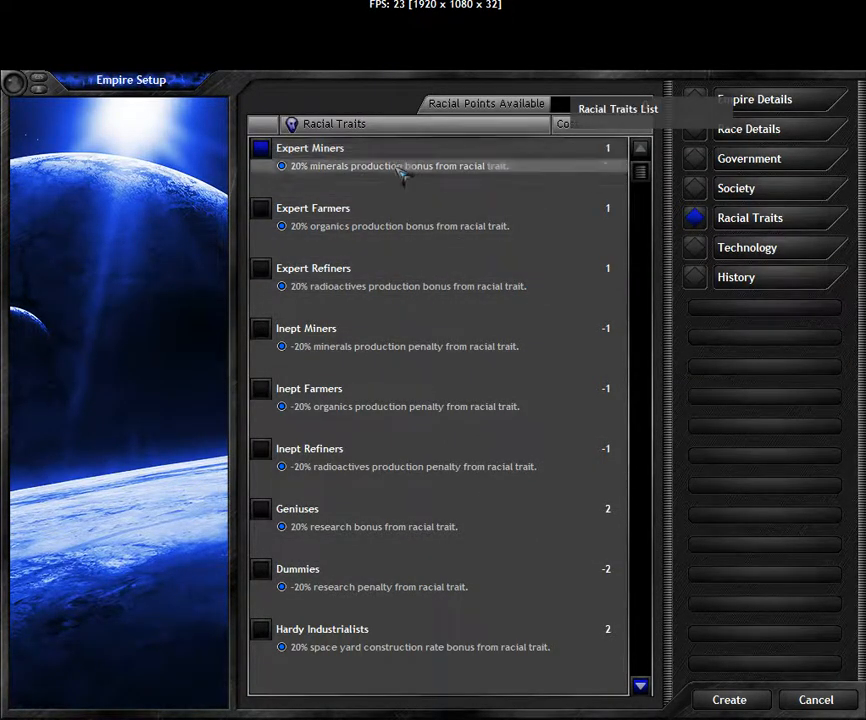
mouse_move(355, 430)
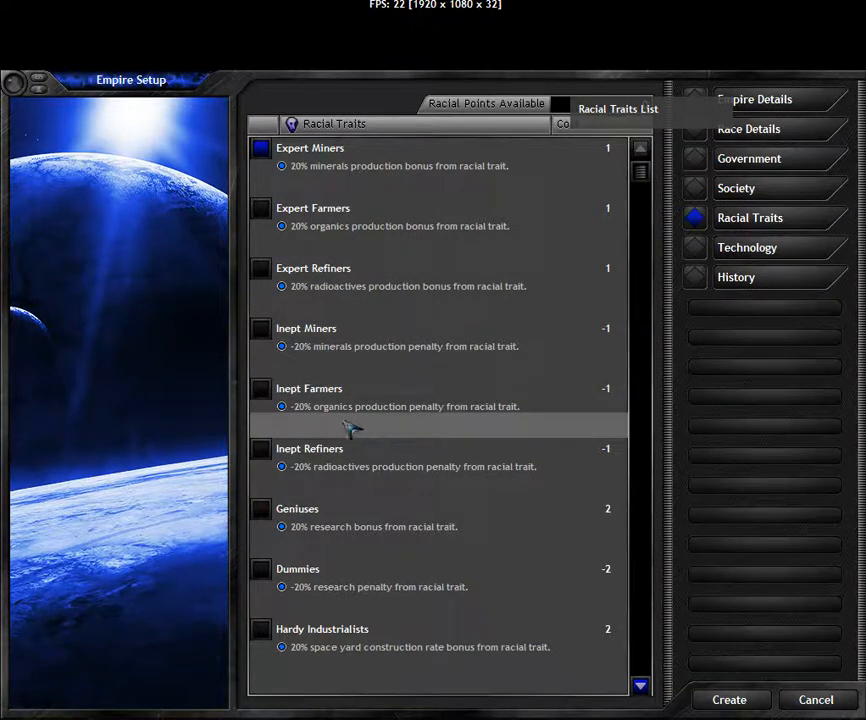
click(260, 268)
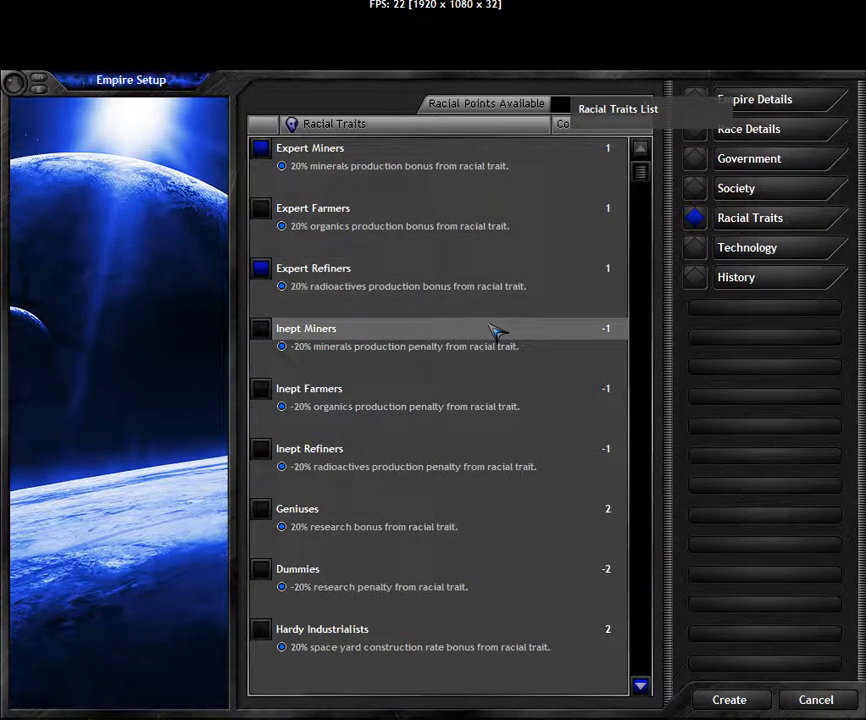
mouse_move(415, 288)
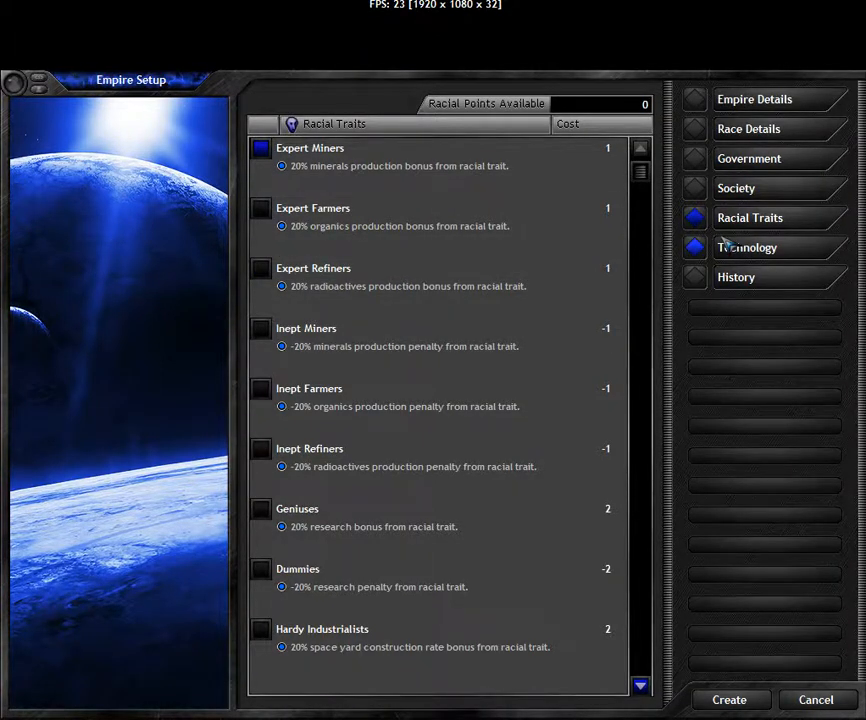
click(747, 247)
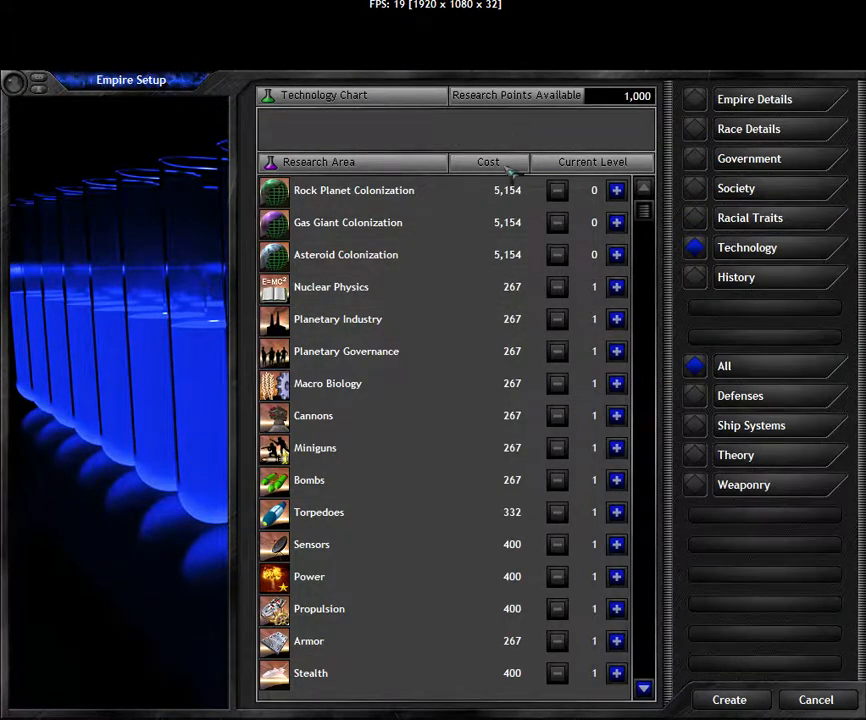
mouse_move(442, 231)
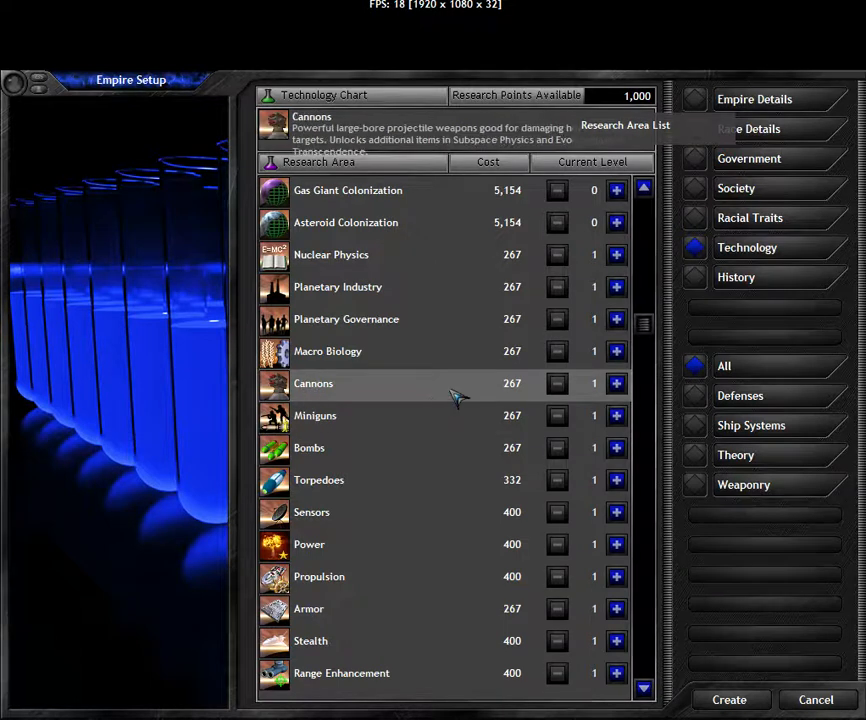
mouse_move(423, 273)
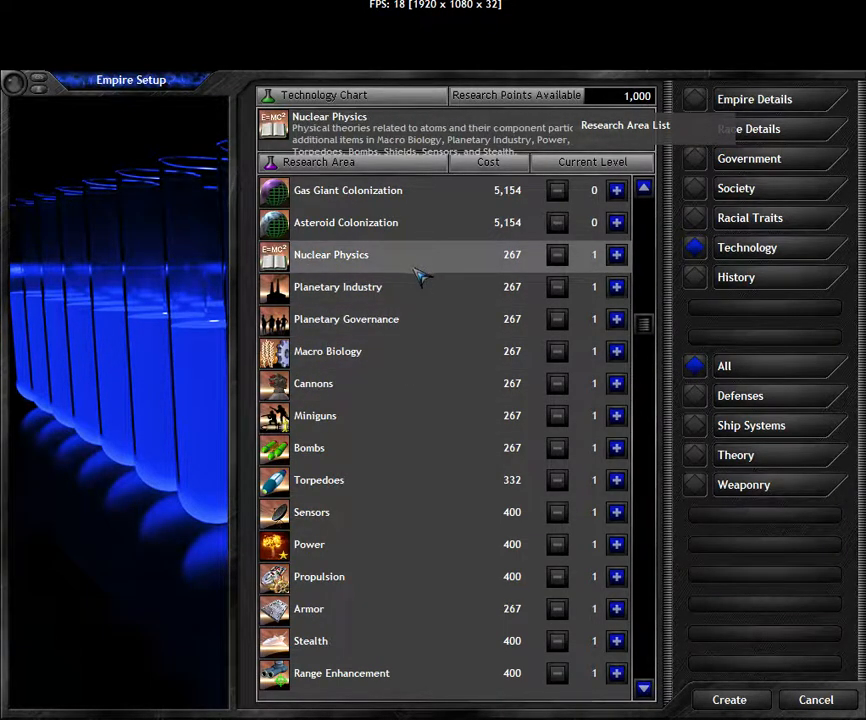
mouse_move(415, 330)
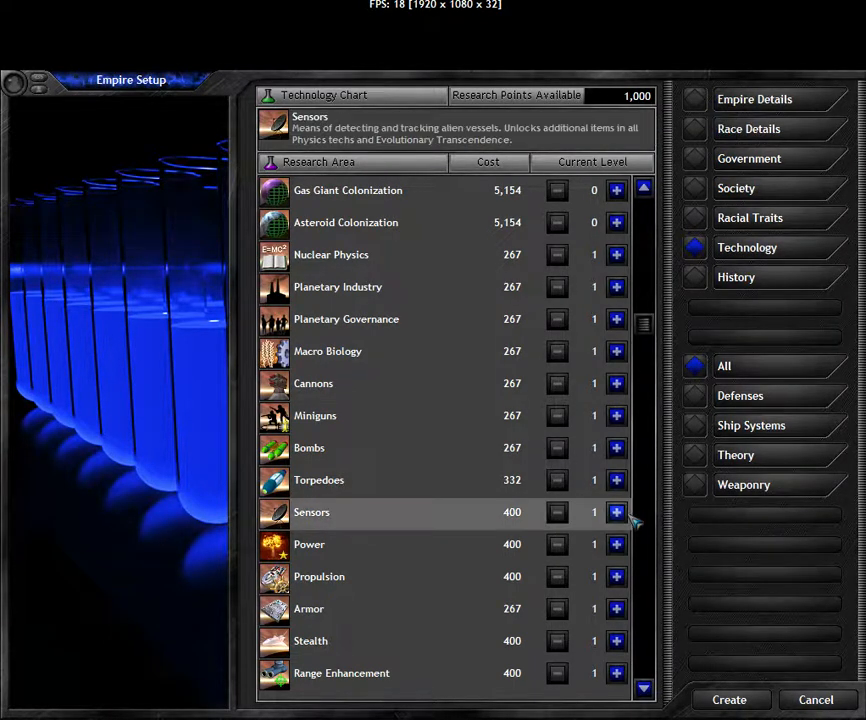
Raise Sensors and Propulsion to level 2, leaving 200 research points.
click(616, 512)
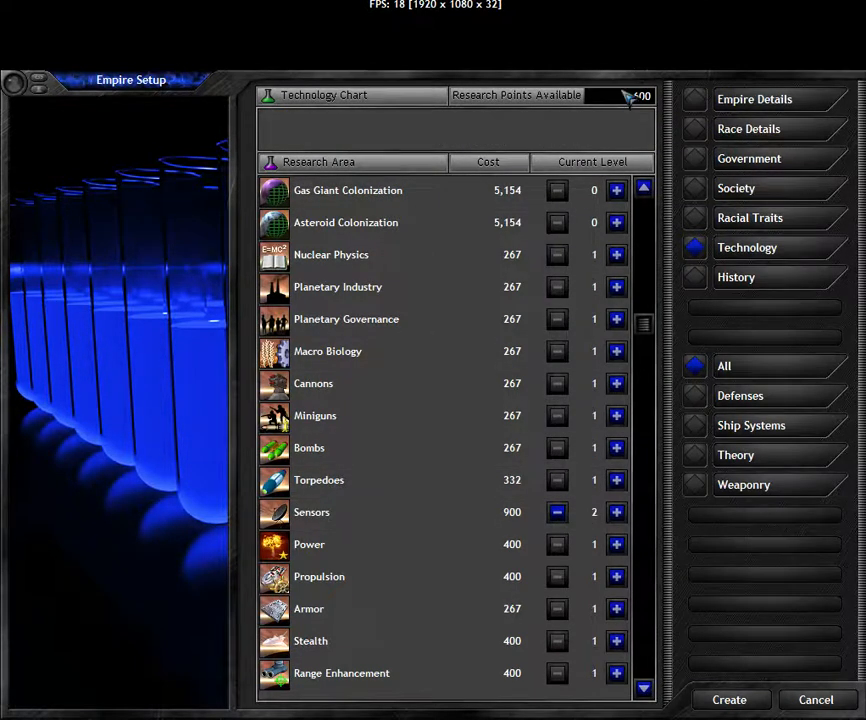
mouse_move(365, 519)
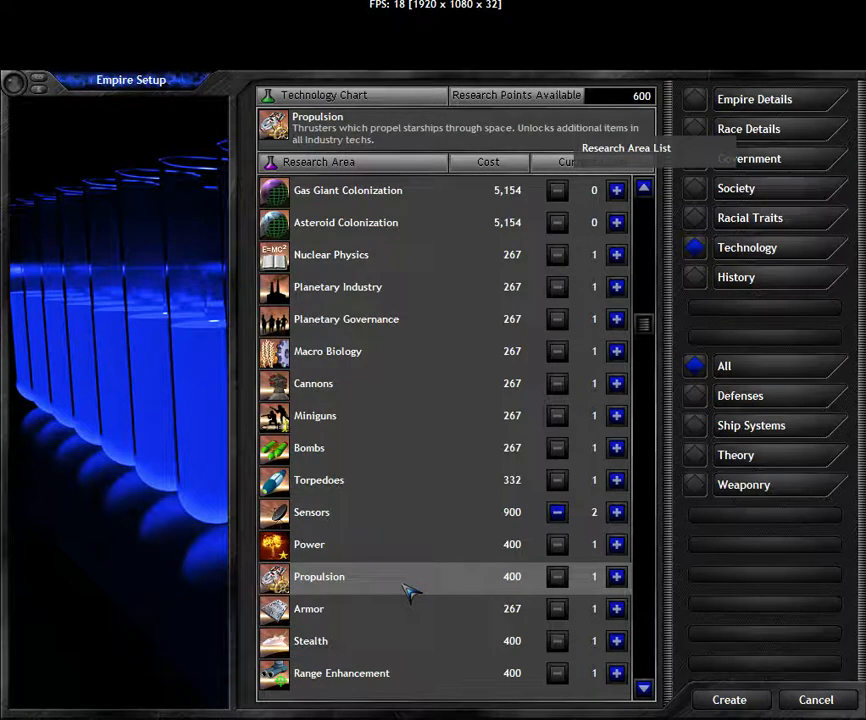
mouse_move(410, 590)
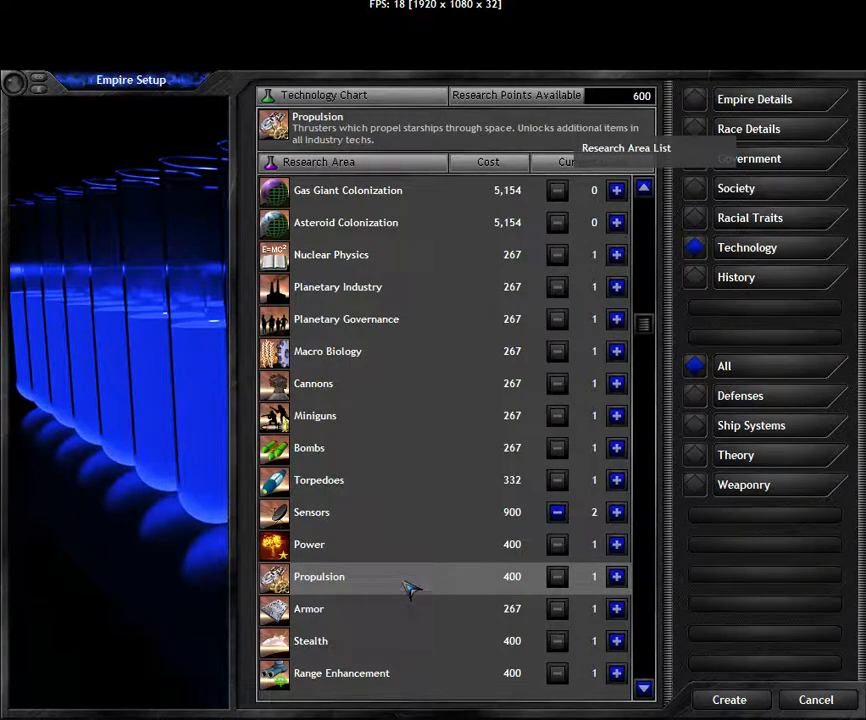
click(616, 576)
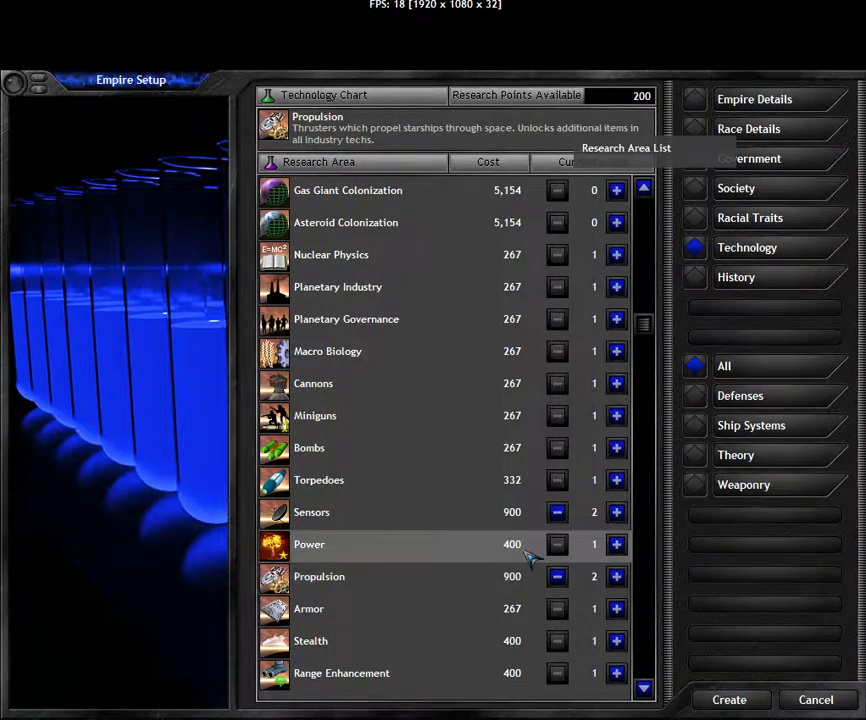
click(309, 544)
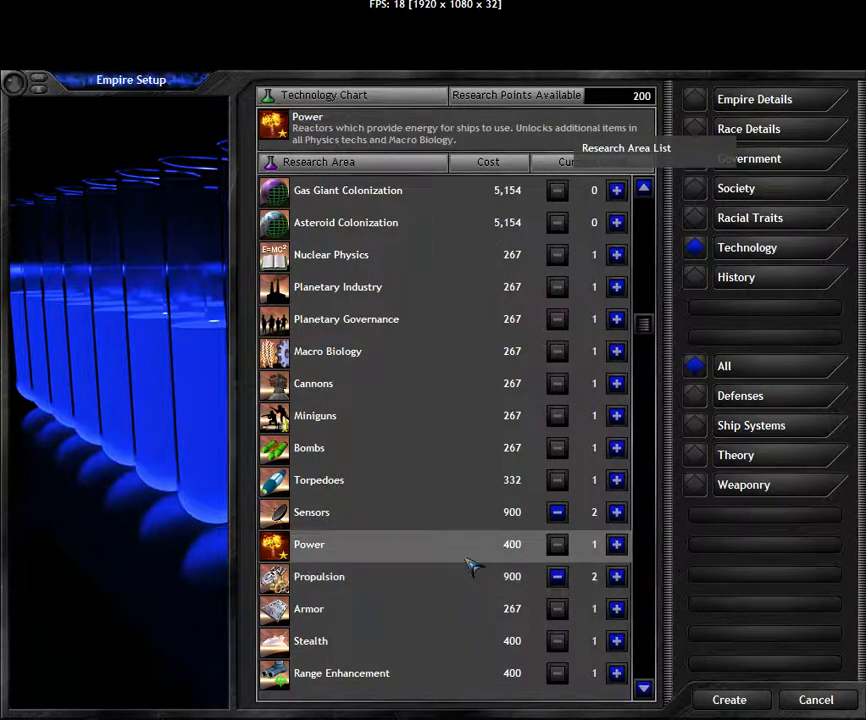
Scroll the technology list down to the weapon technologies.
scroll(down, 3)
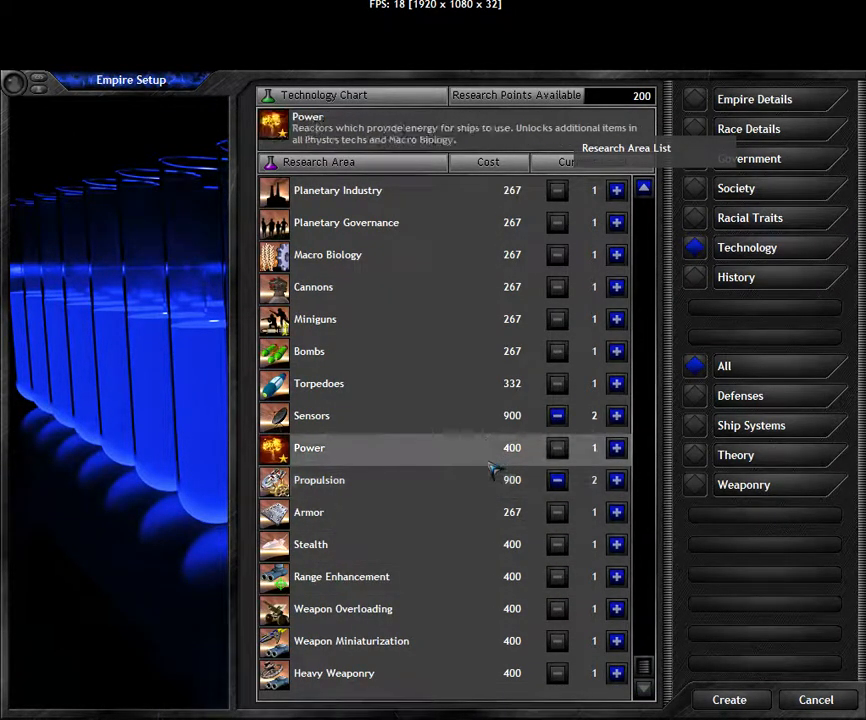
mouse_move(595, 325)
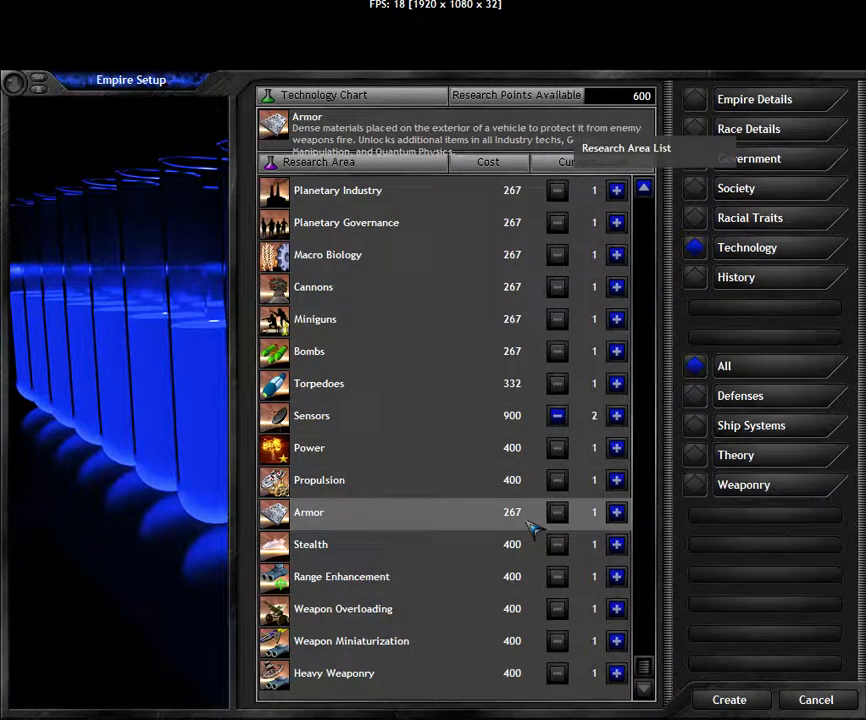
mouse_move(540, 522)
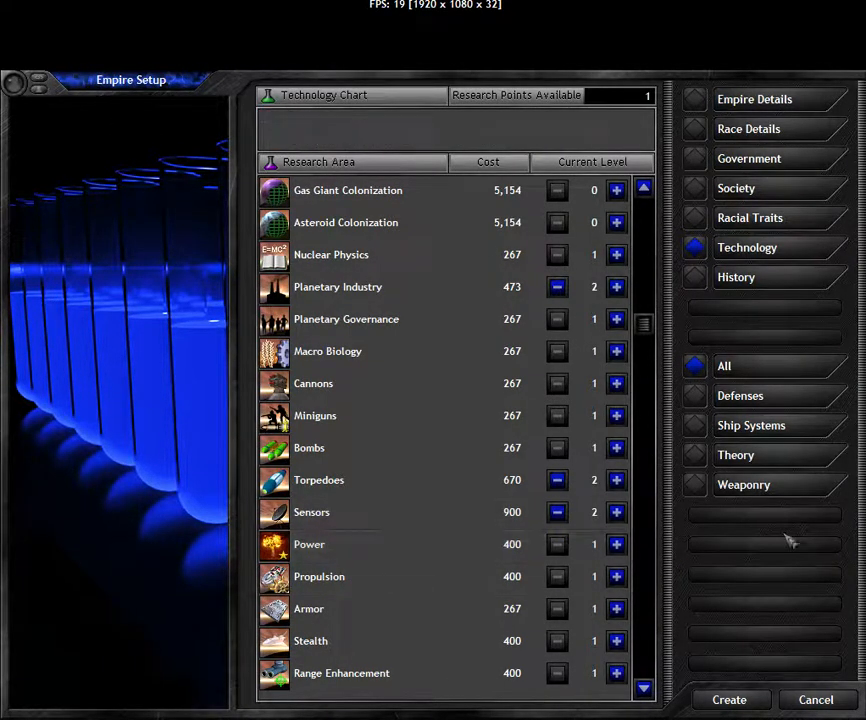
Load the saved Zempgaran background text into the History page's descriptions.
click(736, 277)
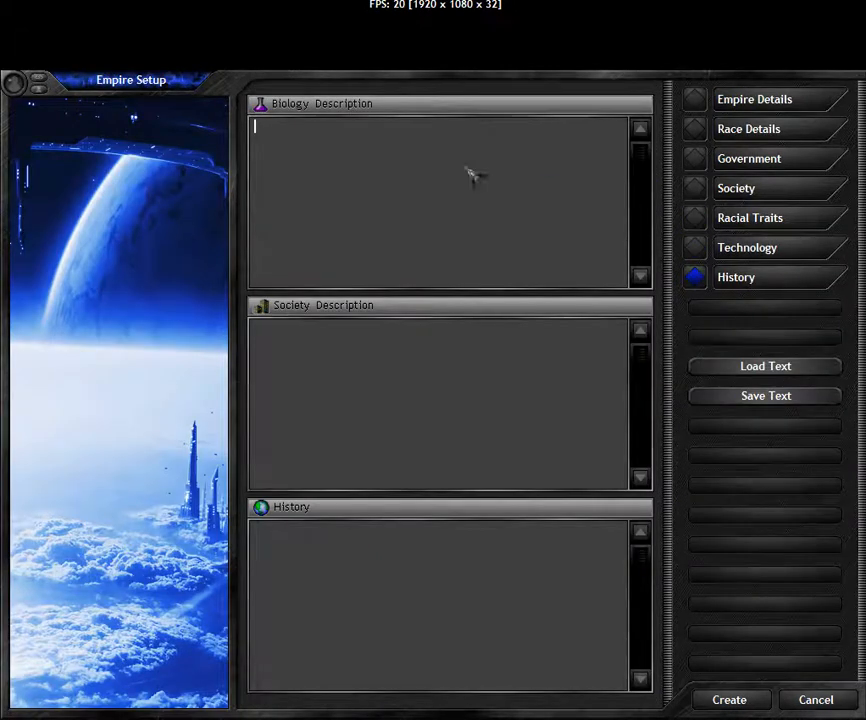
click(765, 366)
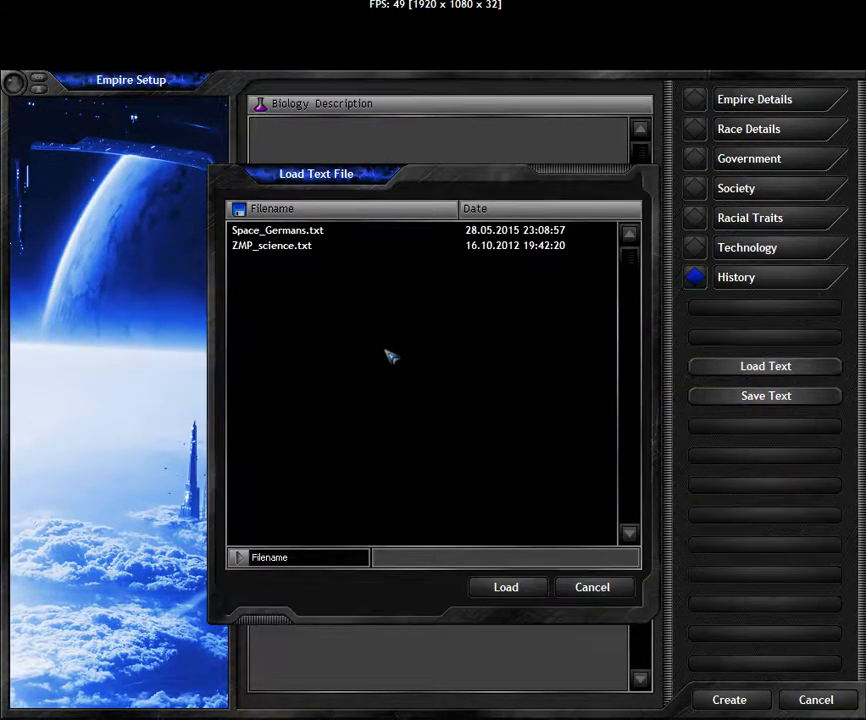
click(505, 586)
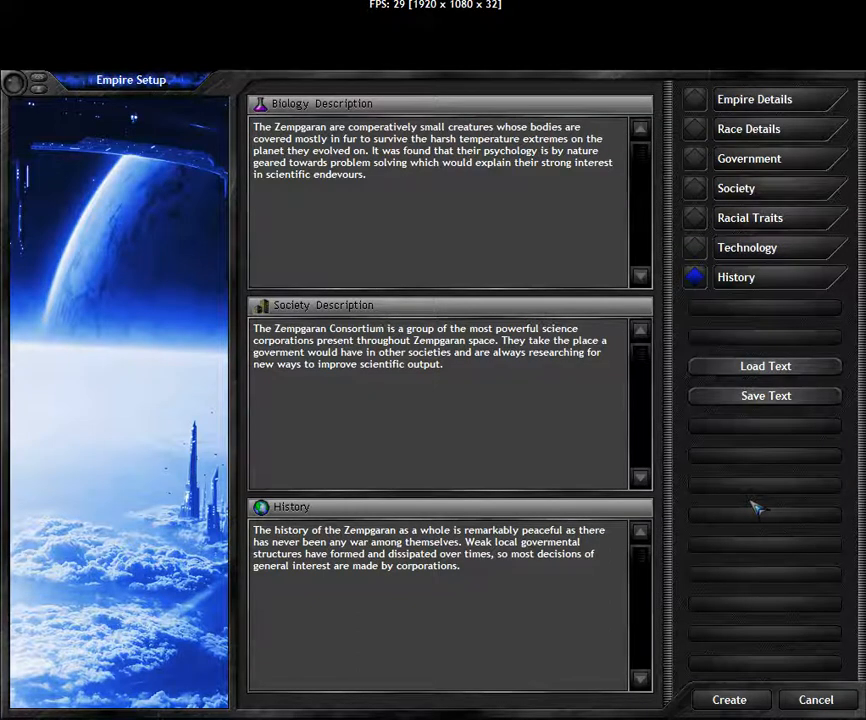
mouse_move(757, 504)
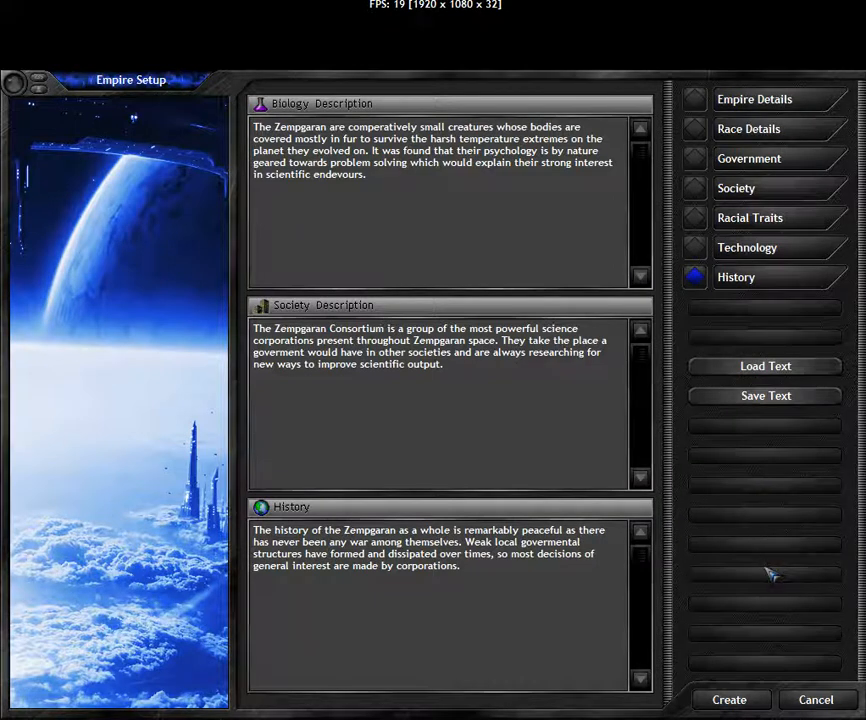
mouse_move(730, 703)
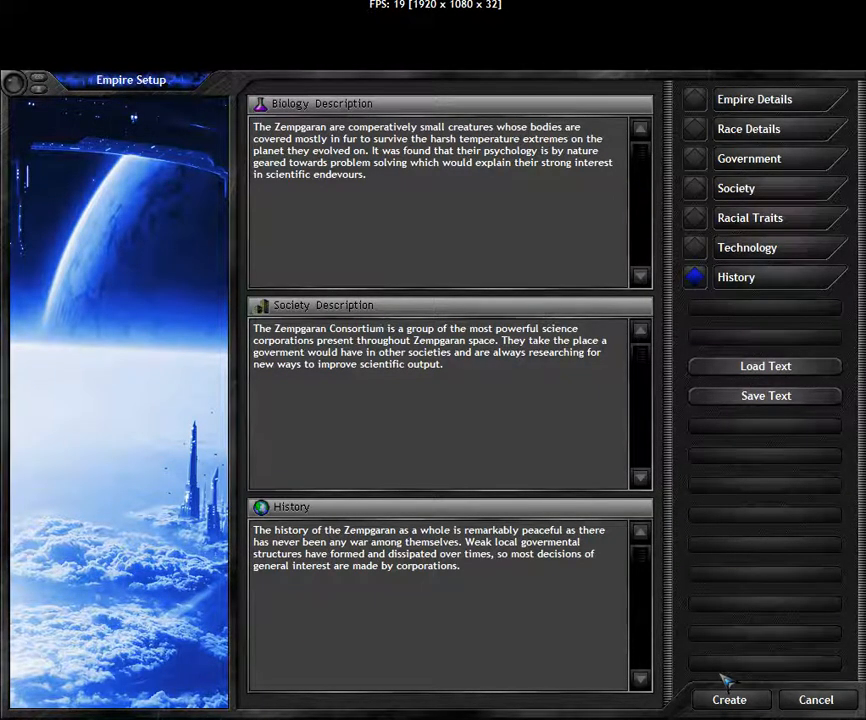
Create the Zempgaran Consortium empire and save it to the file 'zmp_icewor'.
click(737, 700)
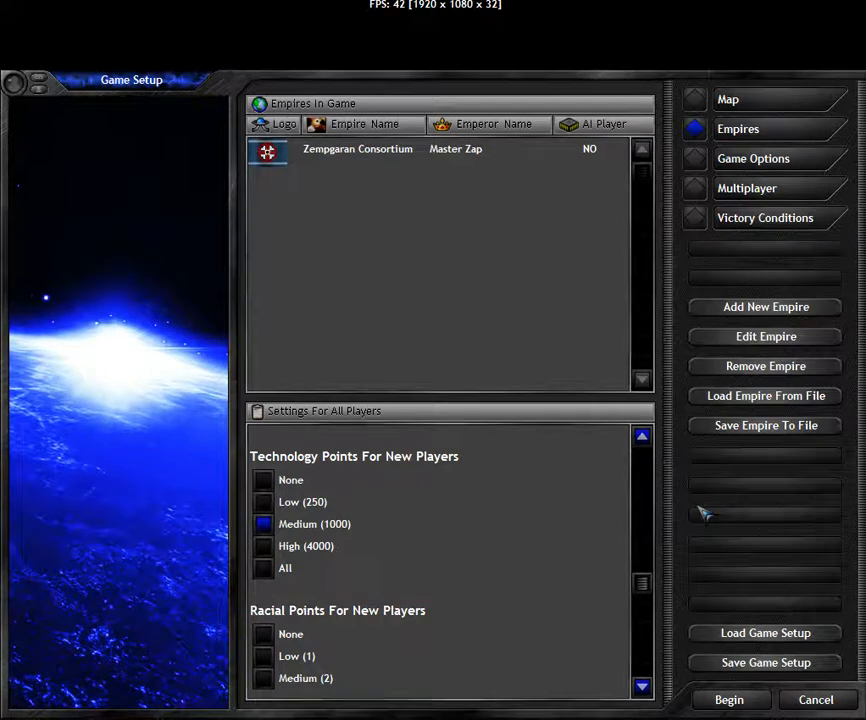
mouse_move(755, 397)
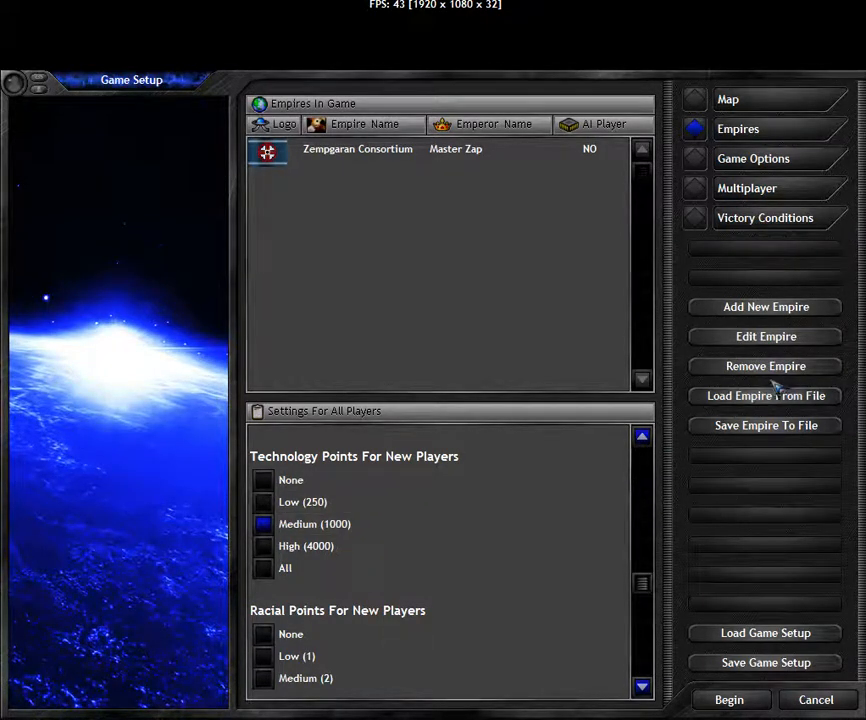
click(765, 426)
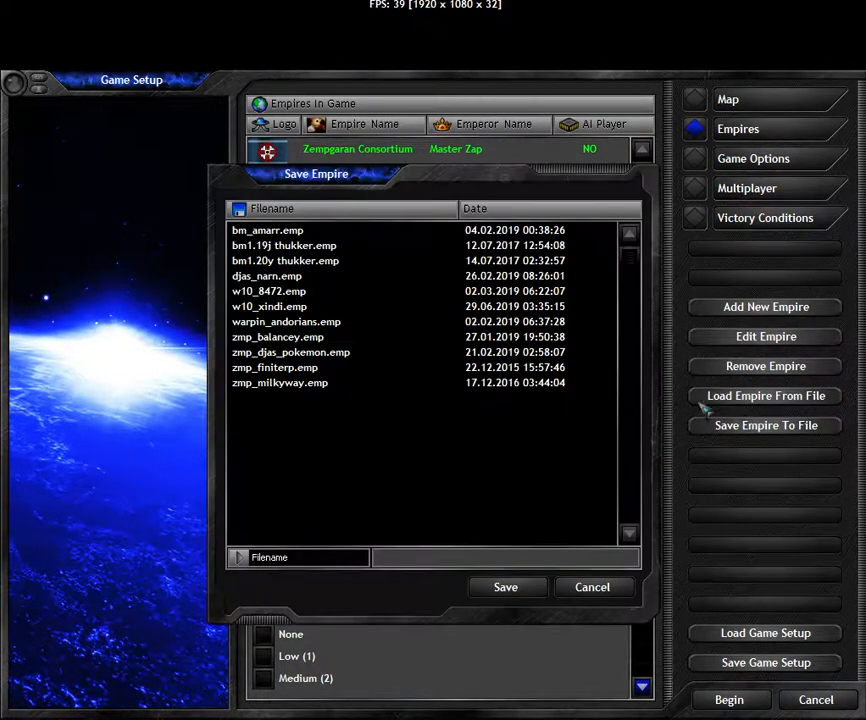
text(z)
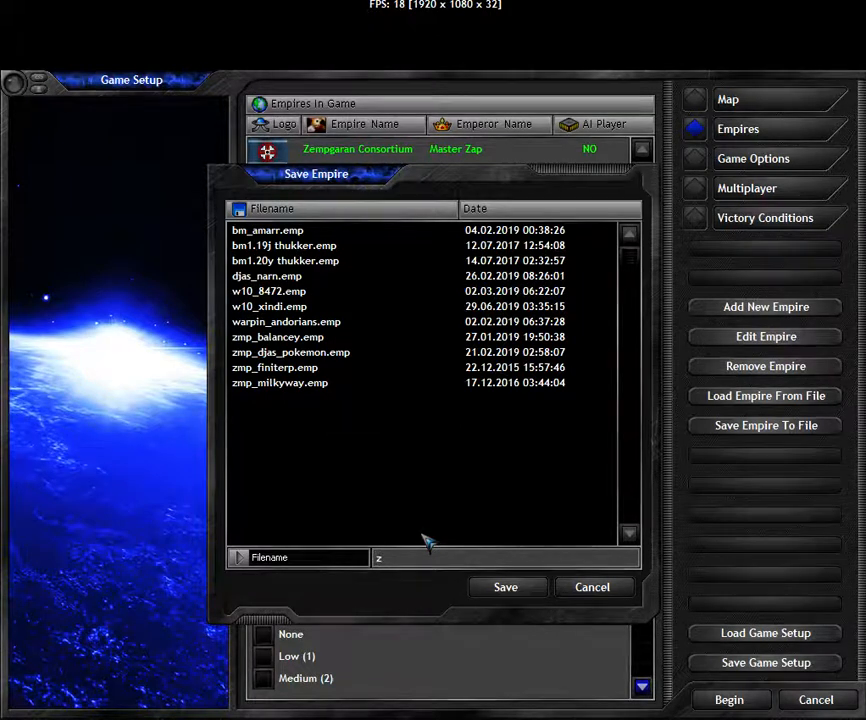
text(mp_)
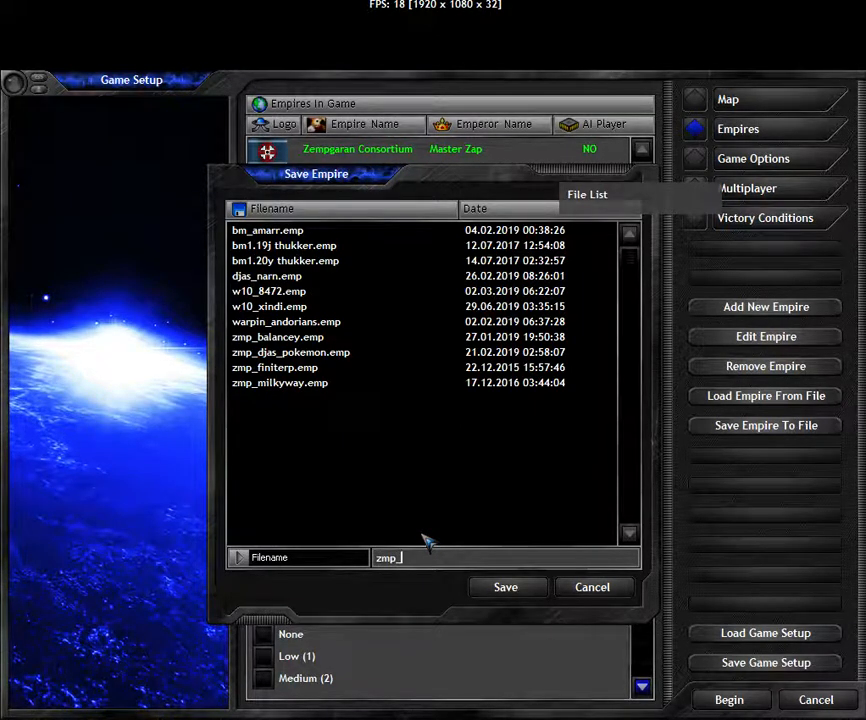
text(icewor)
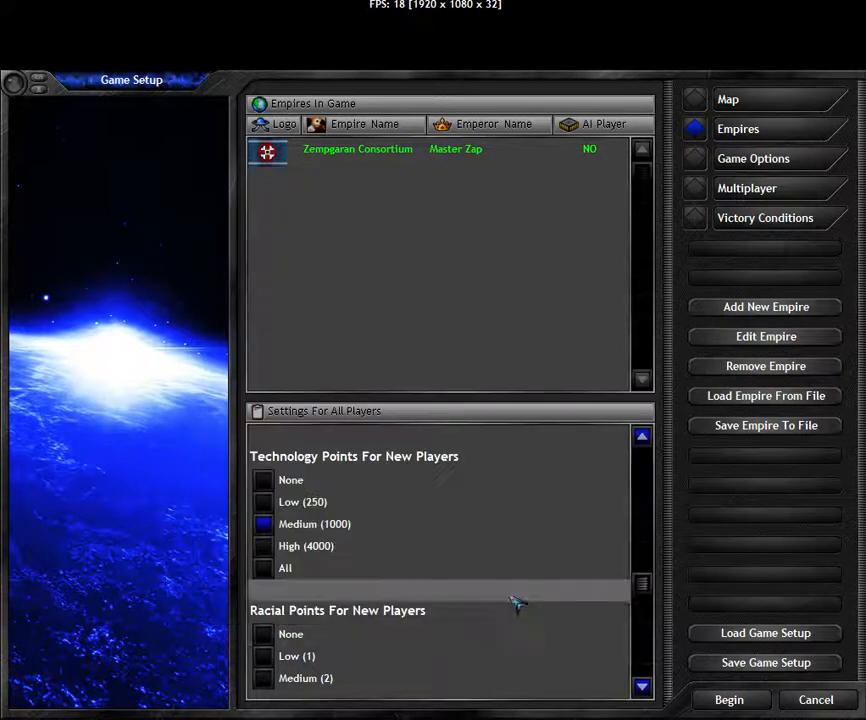
mouse_move(754, 493)
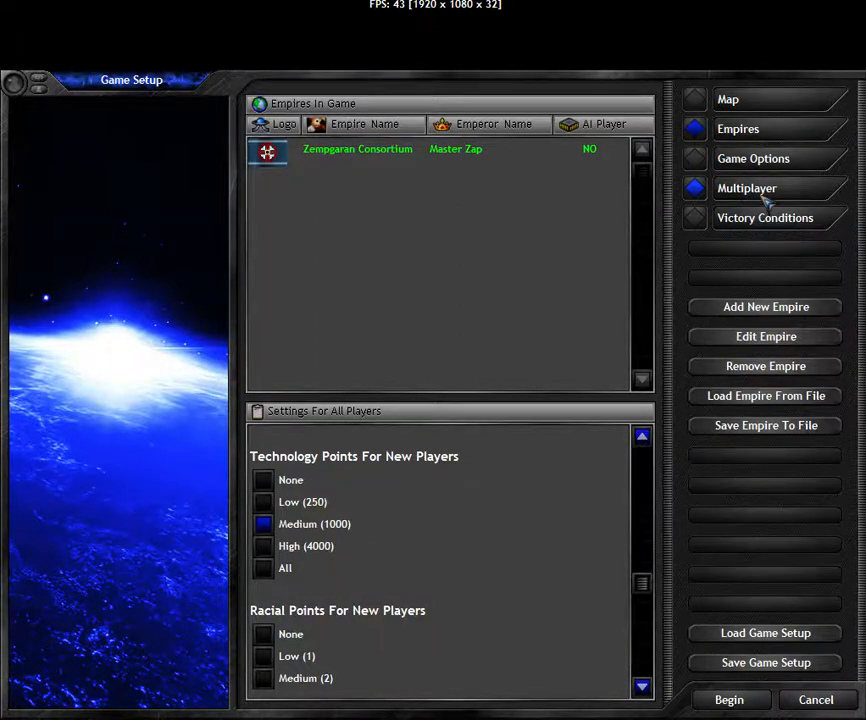
Review the game options, multiplayer and victory condition pages, ending back on game options.
click(754, 158)
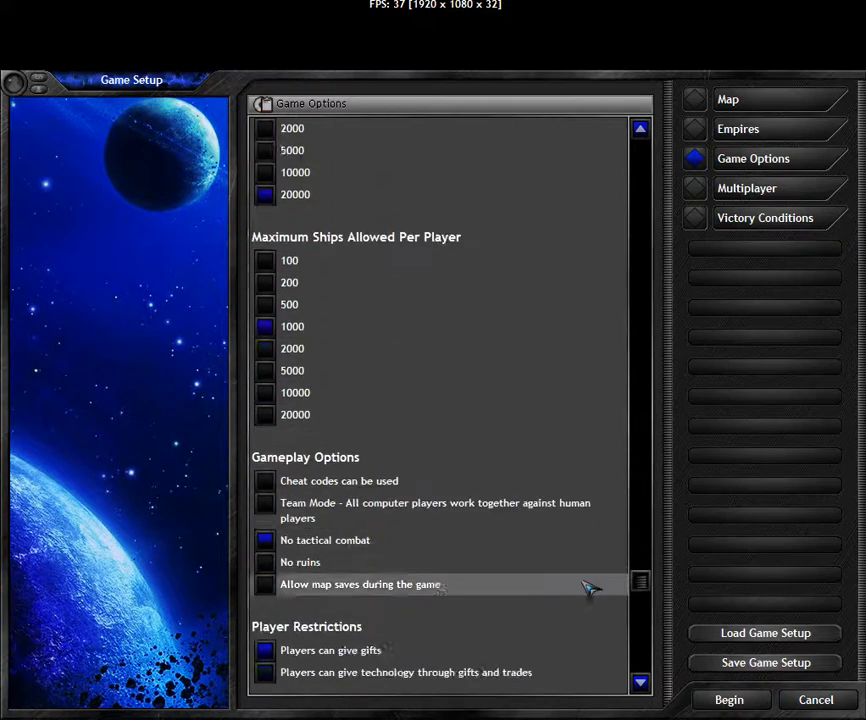
scroll(down, 3)
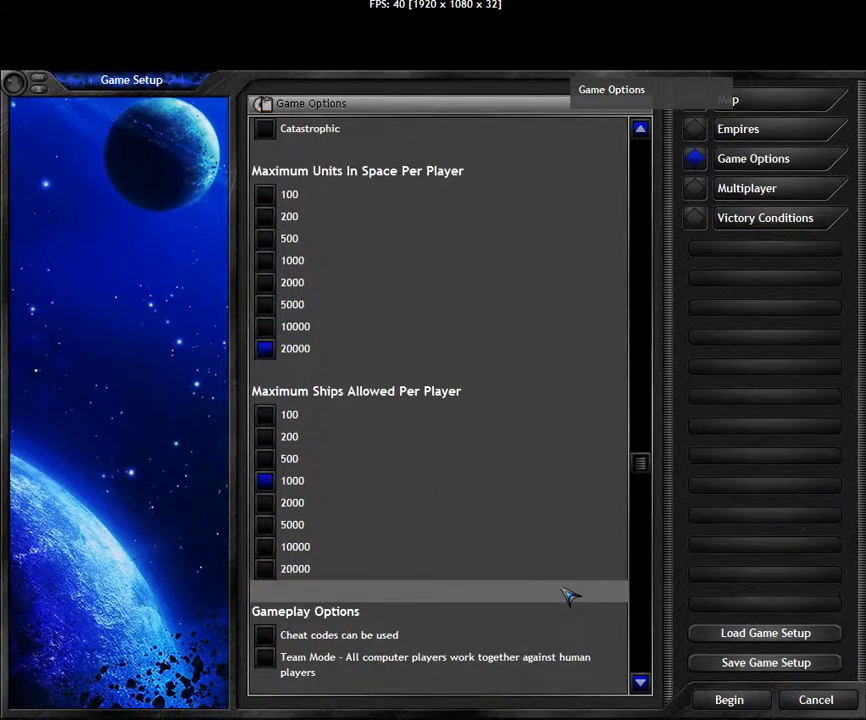
mouse_move(427, 510)
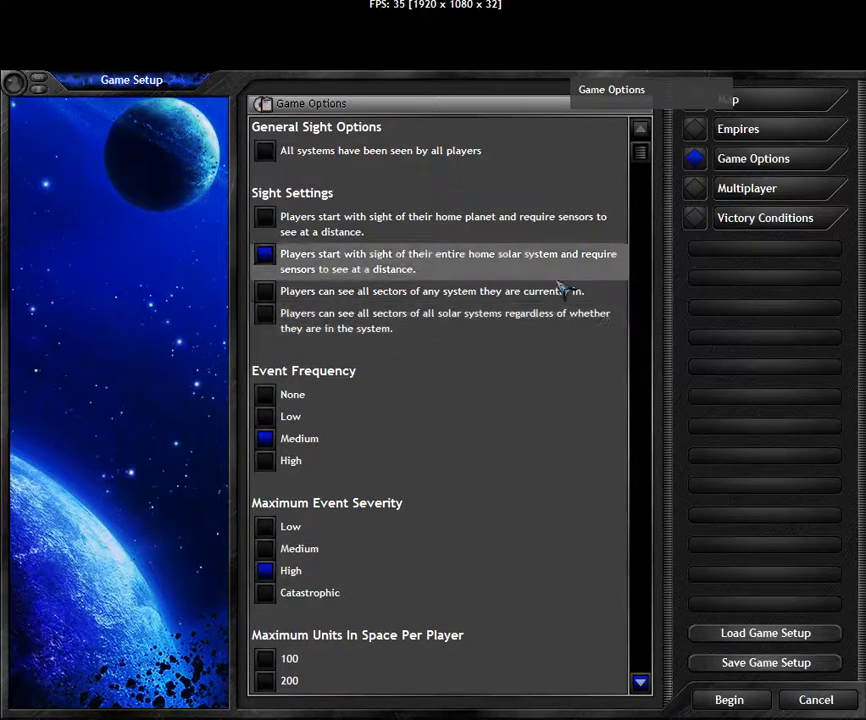
click(747, 188)
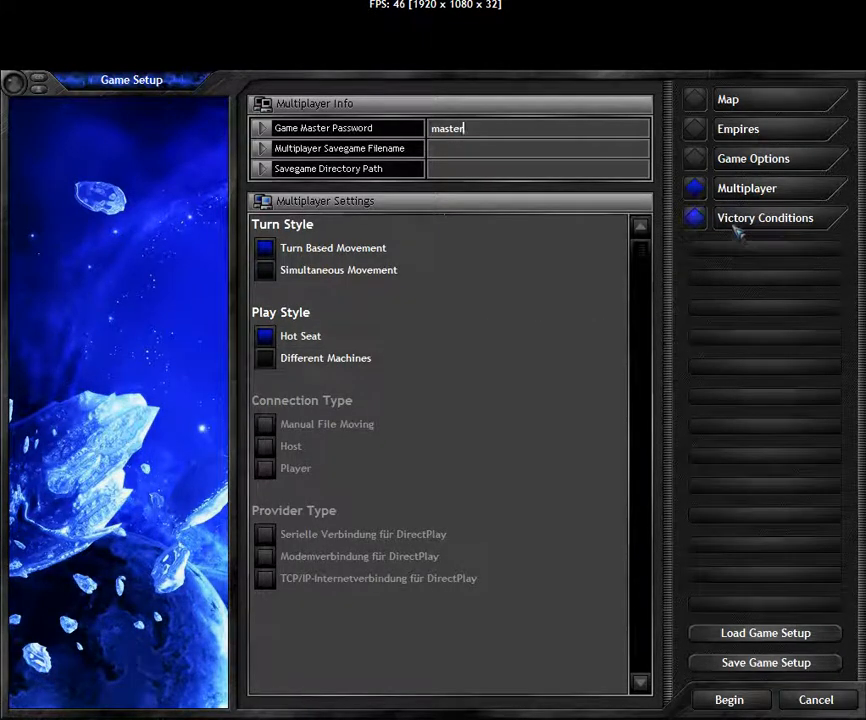
click(765, 217)
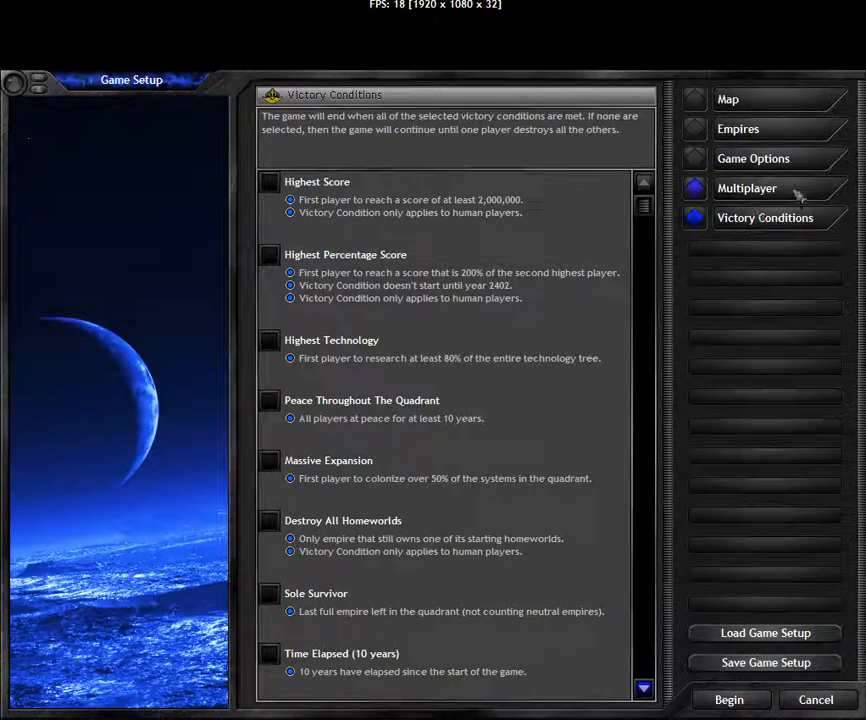
click(753, 158)
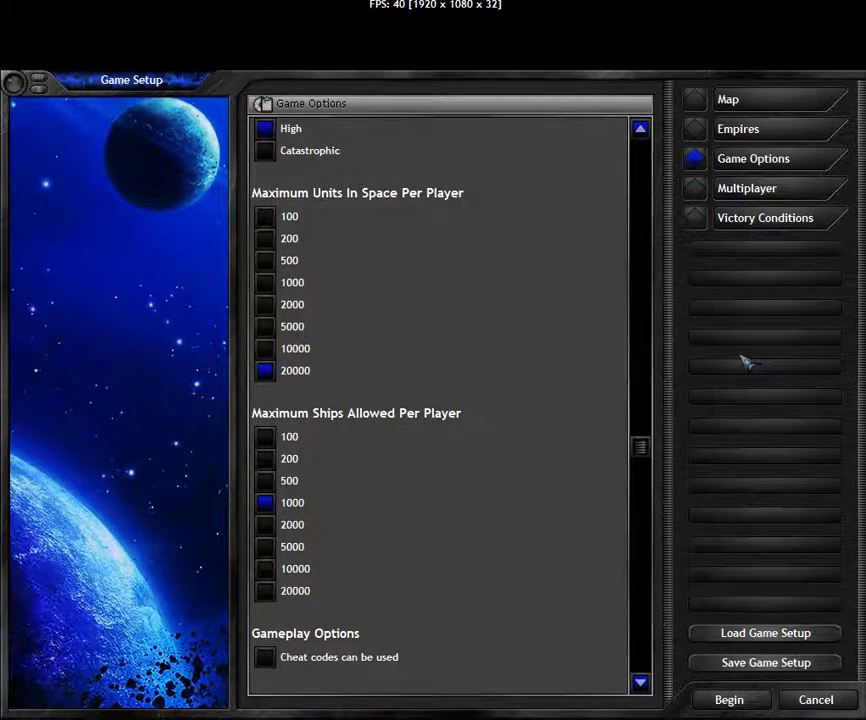
mouse_move(724, 348)
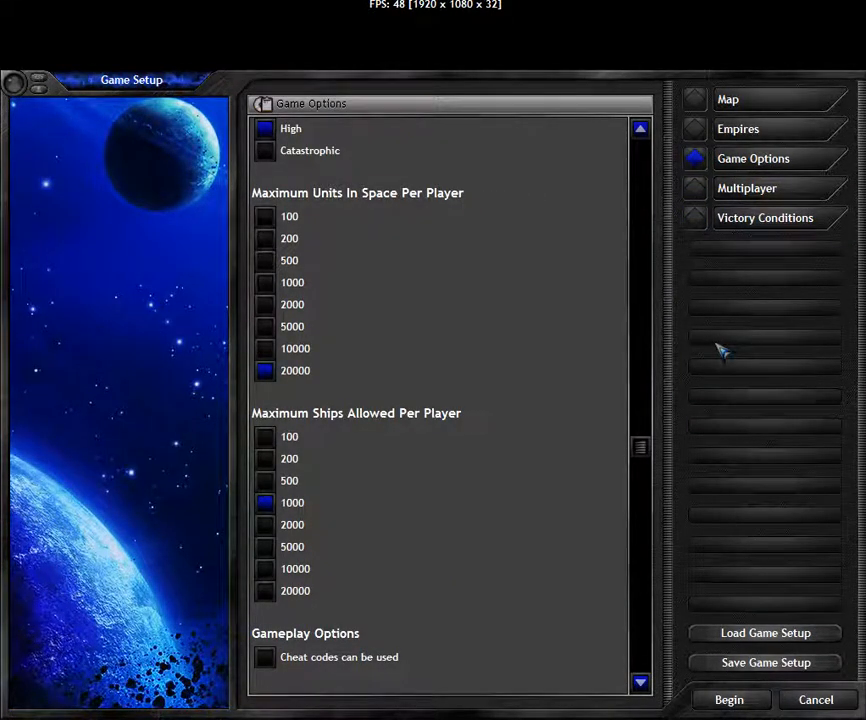